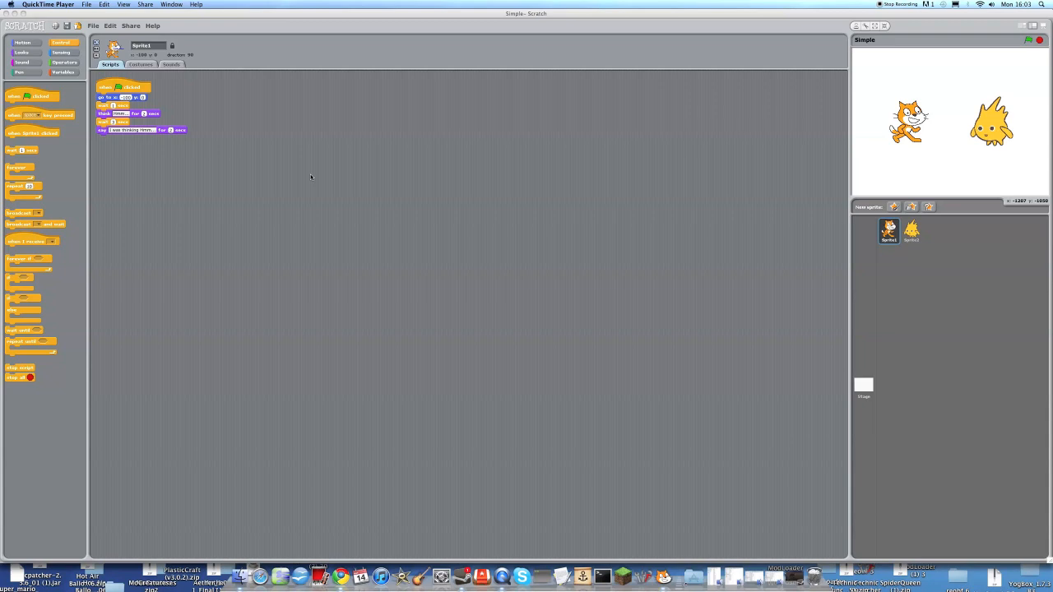
{"action": "mouse_move", "coordinate": [342, 175]}
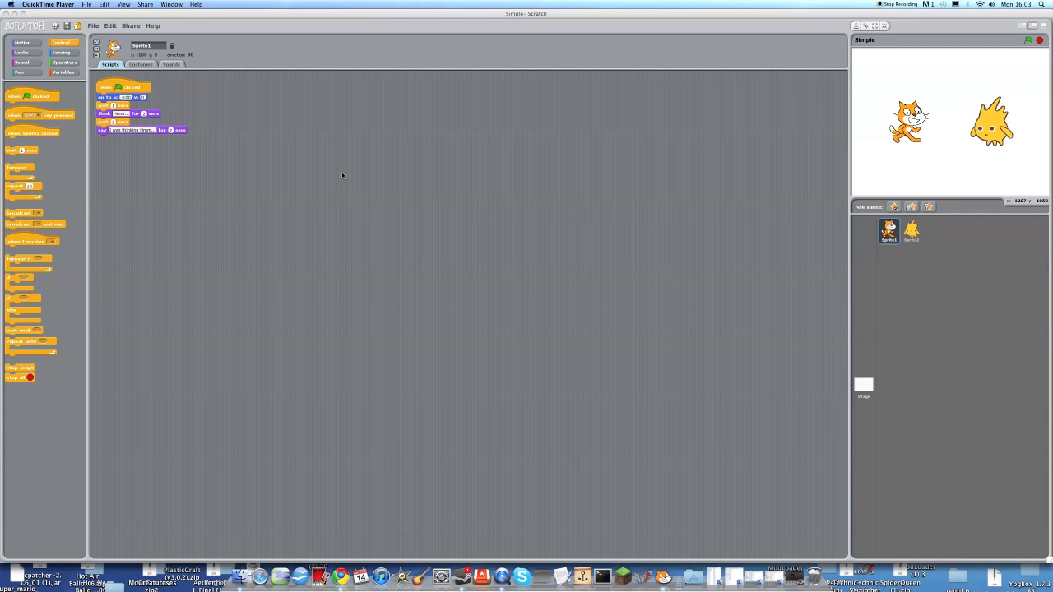
{"action": "mouse_move", "coordinate": [422, 178]}
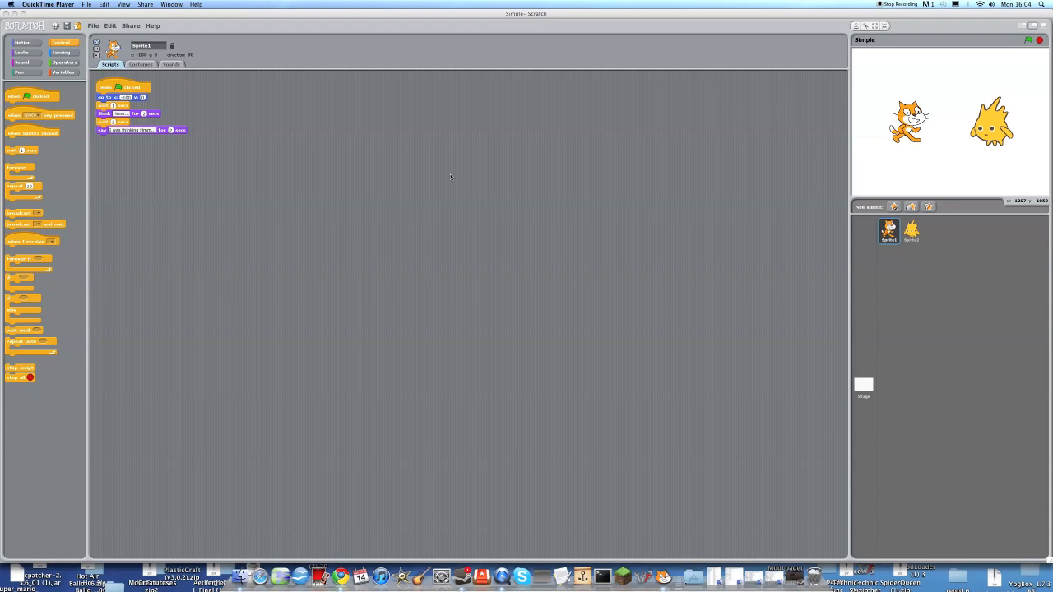
{"action": "mouse_move", "coordinate": [425, 116]}
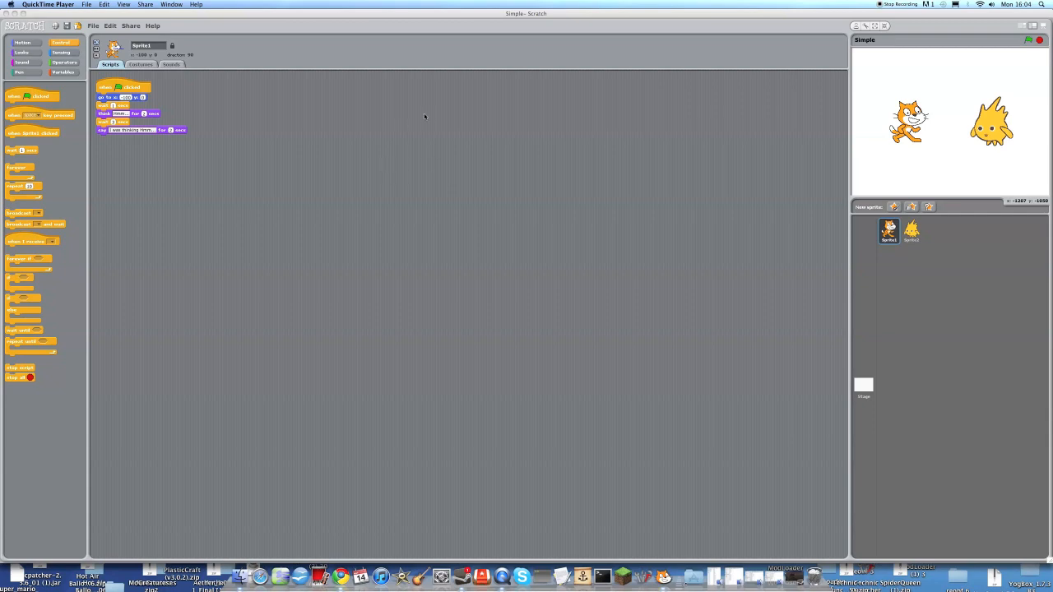
{"action": "mouse_move", "coordinate": [428, 120]}
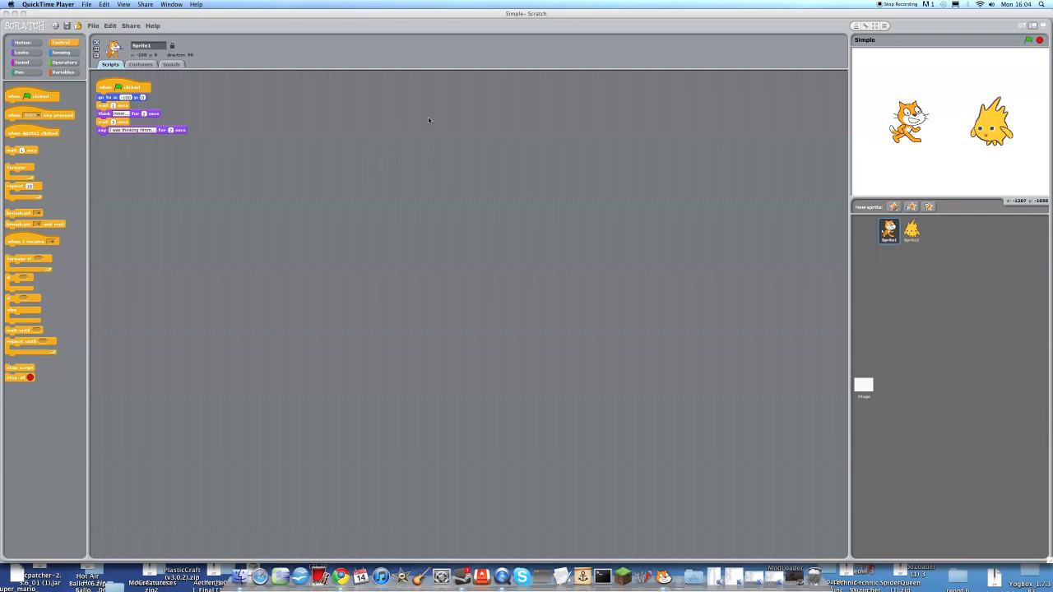
{"action": "mouse_move", "coordinate": [571, 125]}
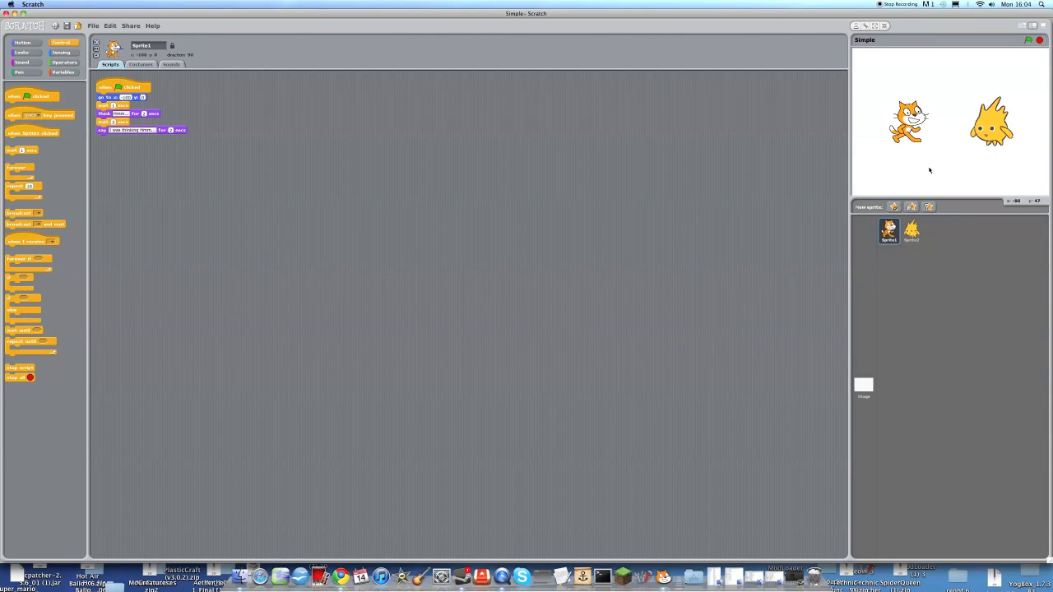
{"action": "mouse_move", "coordinate": [861, 205]}
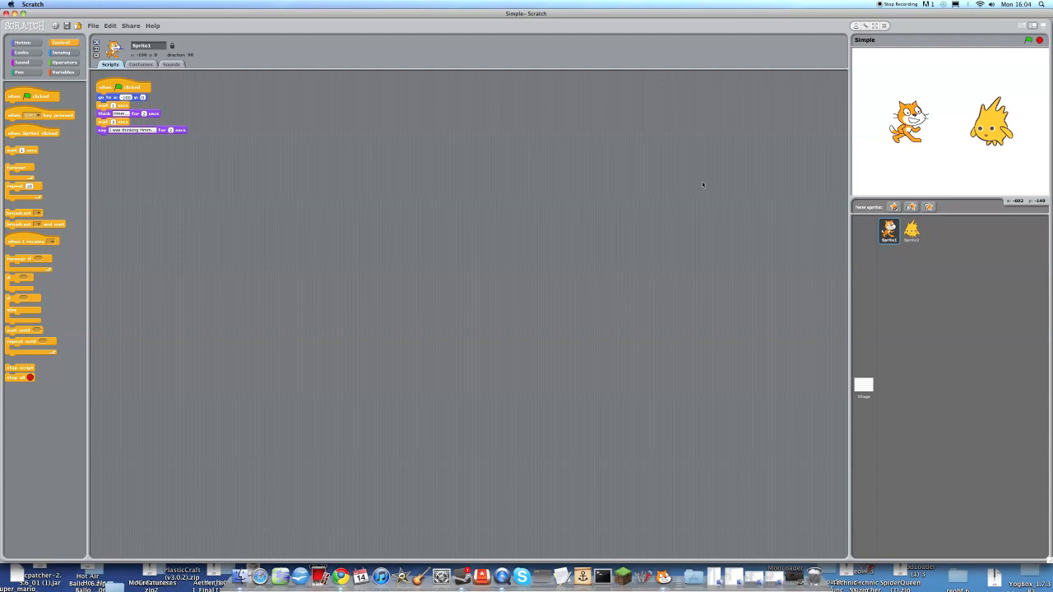
{"action": "mouse_move", "coordinate": [687, 178]}
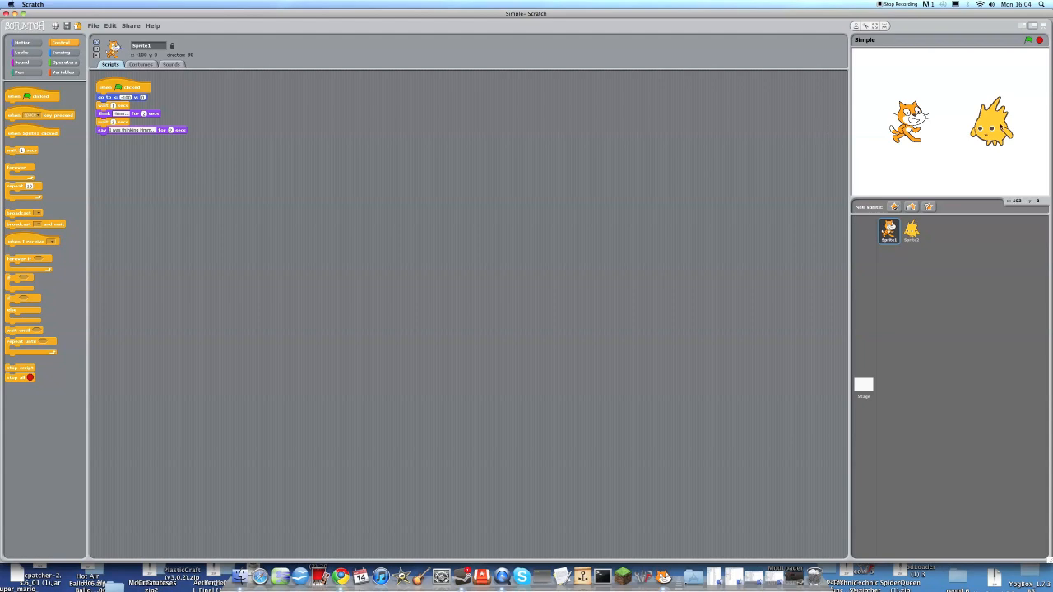
{"action": "mouse_move", "coordinate": [623, 171]}
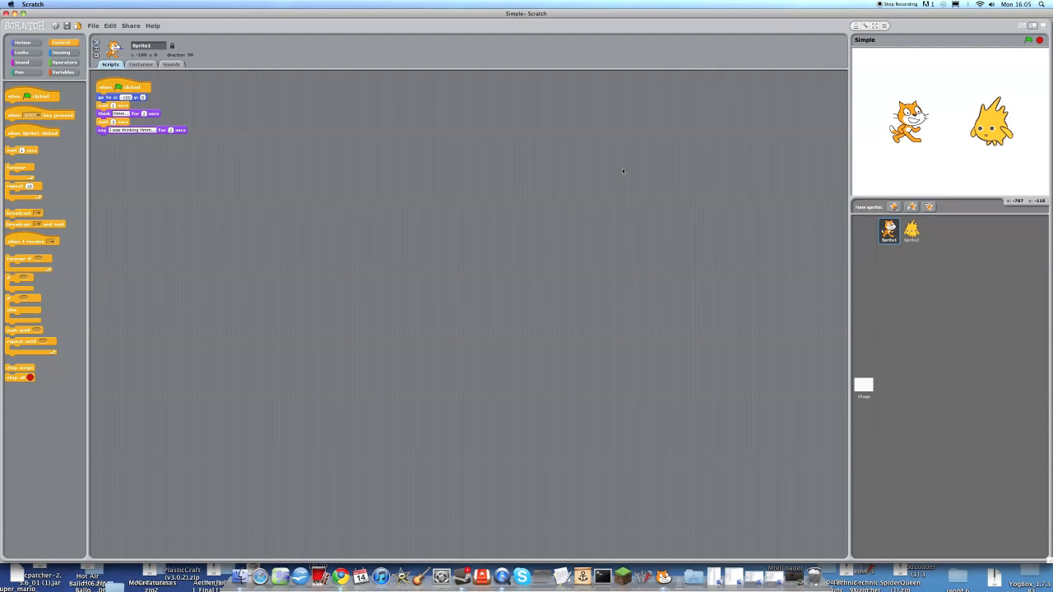
{"action": "mouse_move", "coordinate": [607, 189]}
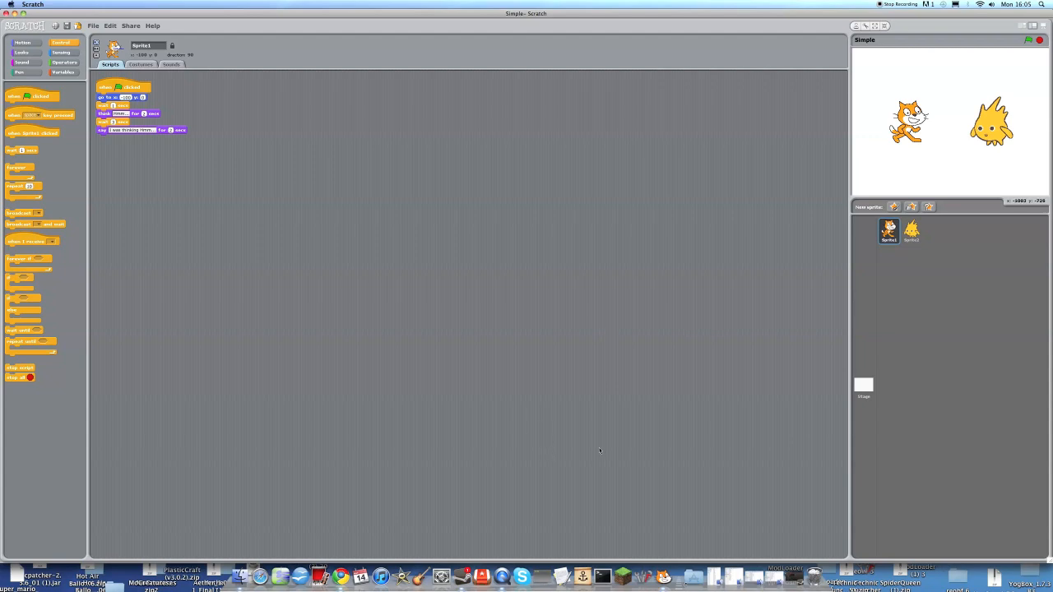
{"action": "mouse_move", "coordinate": [355, 556]}
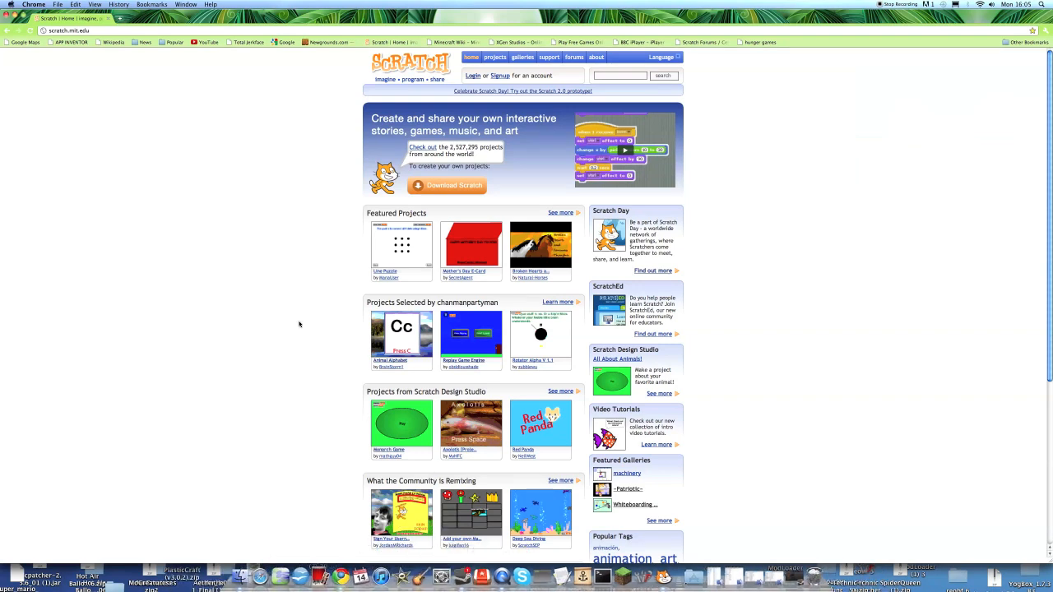
{"action": "mouse_move", "coordinate": [304, 412]}
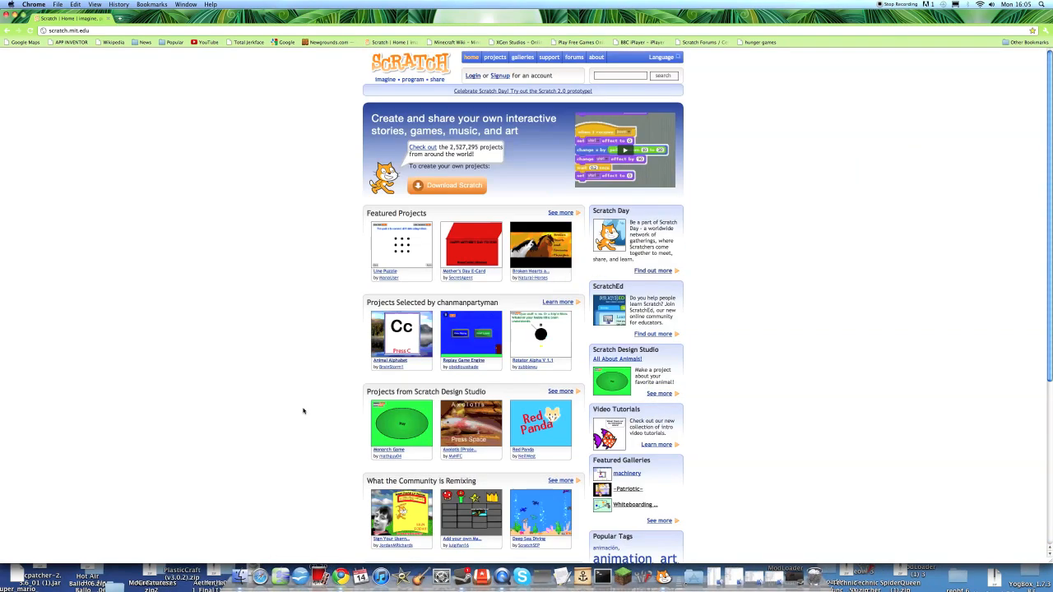
{"action": "mouse_move", "coordinate": [105, 73]}
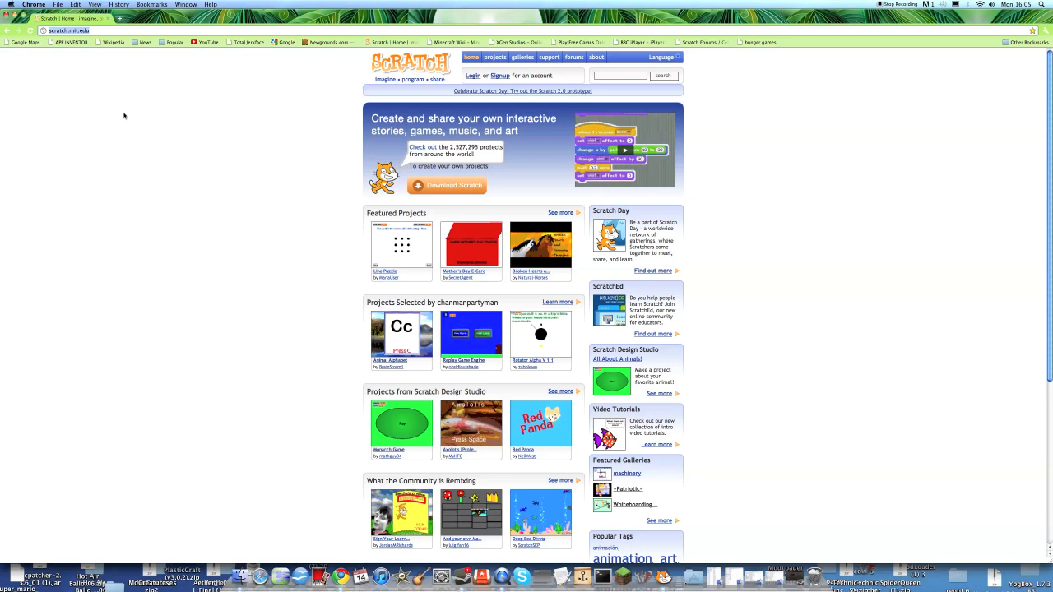
{"action": "mouse_move", "coordinate": [186, 135]}
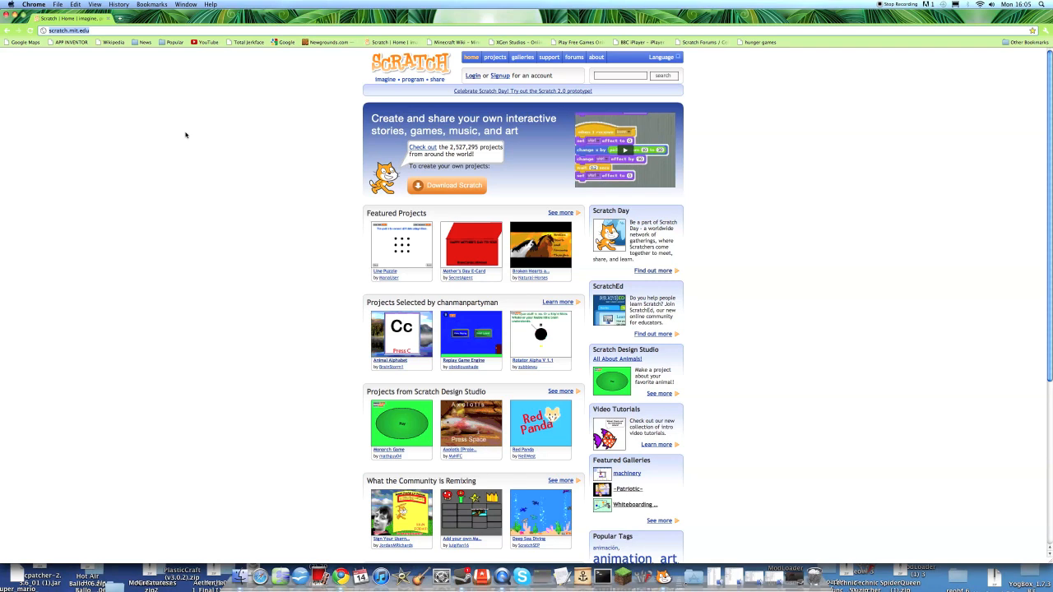
{"action": "mouse_move", "coordinate": [233, 182]}
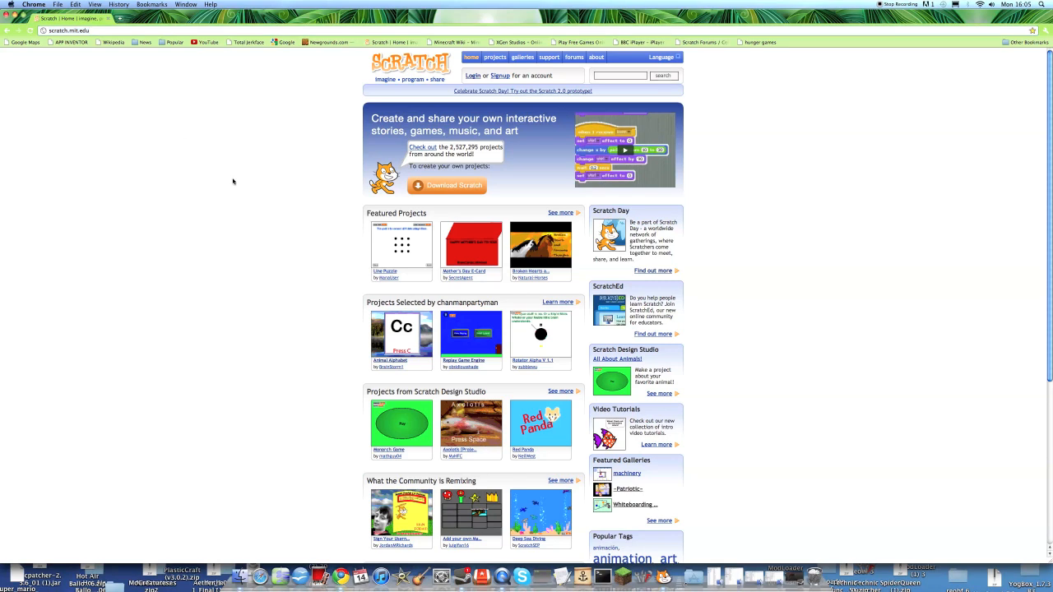
{"action": "mouse_move", "coordinate": [503, 198]}
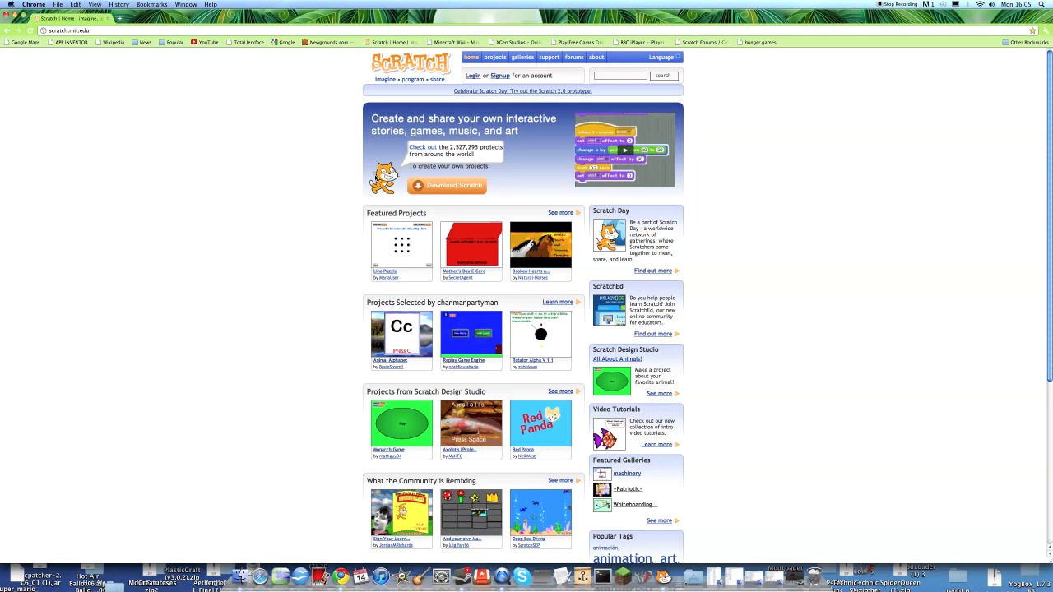
{"action": "mouse_move", "coordinate": [415, 156]}
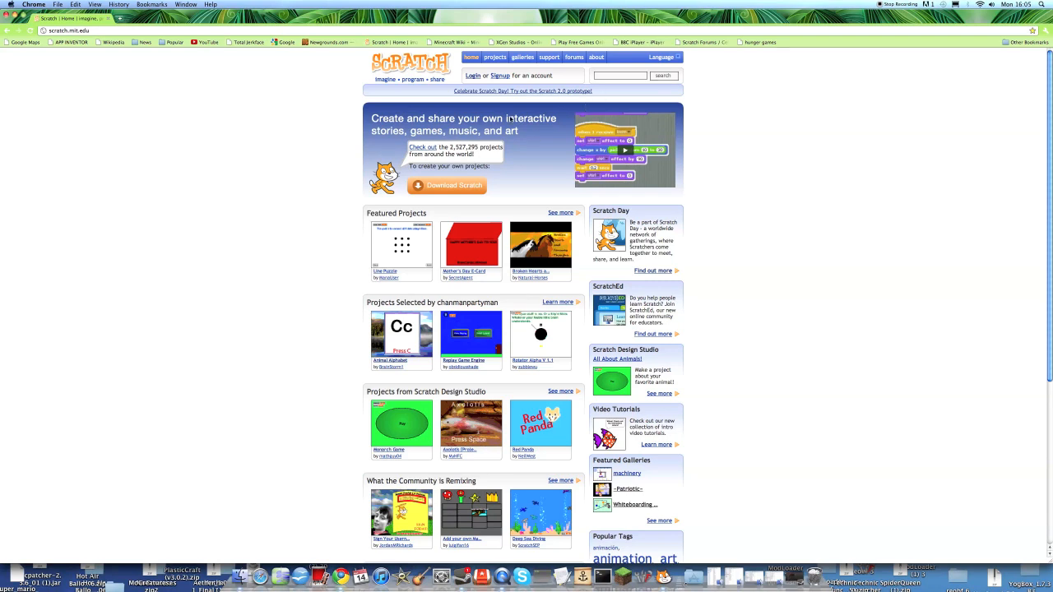
{"action": "mouse_move", "coordinate": [280, 165]}
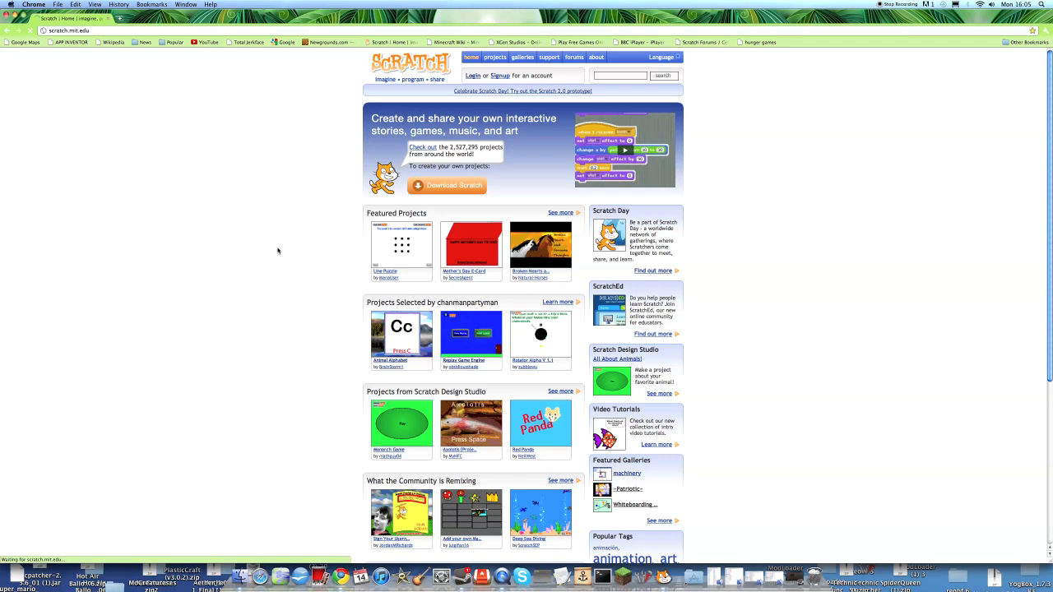
Look over the Scratch 1.4 download page in Chrome, then switch back to the Simple project
{"action": "left_click", "coordinate": [448, 185]}
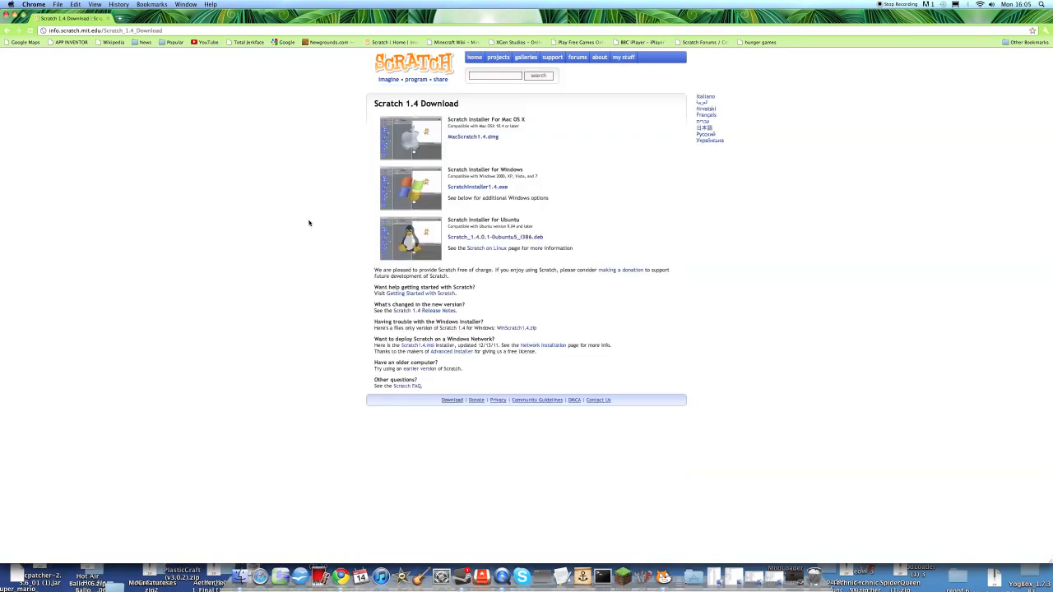
{"action": "mouse_move", "coordinate": [333, 176]}
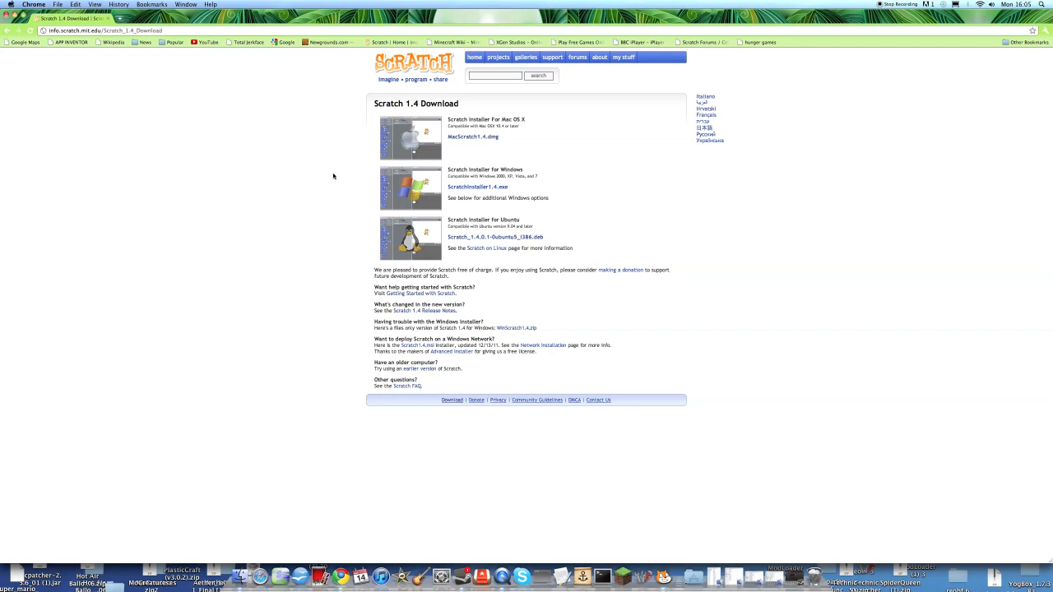
{"action": "mouse_move", "coordinate": [321, 205]}
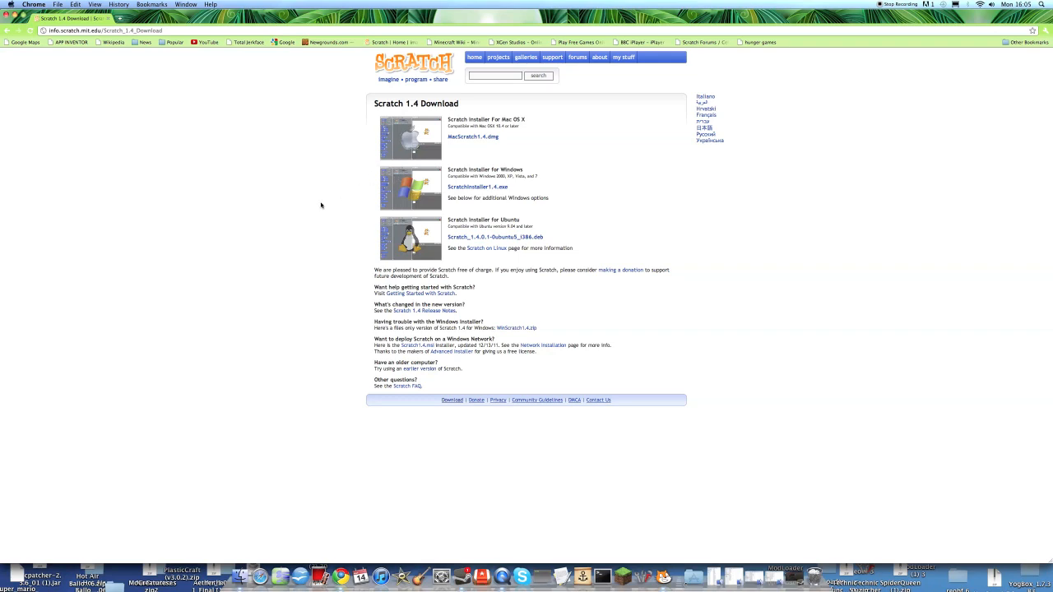
{"action": "mouse_move", "coordinate": [284, 222]}
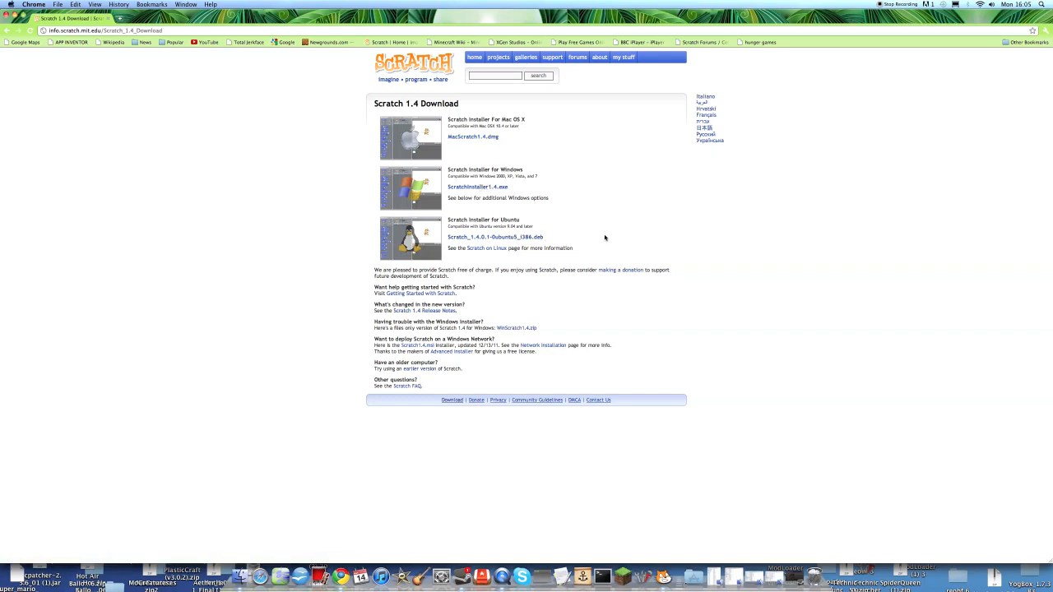
{"action": "mouse_move", "coordinate": [577, 185]}
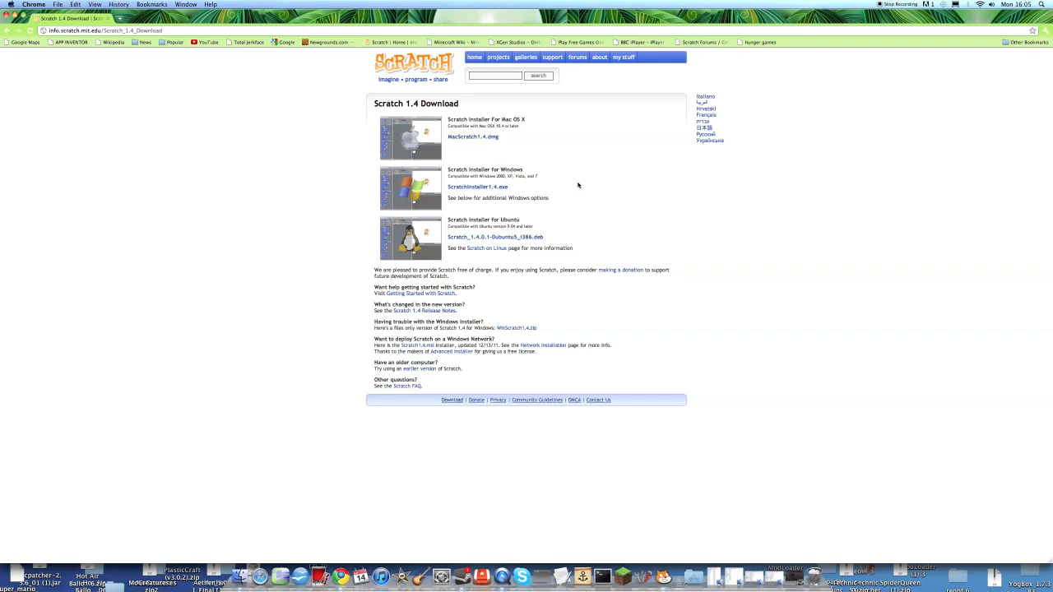
{"action": "mouse_move", "coordinate": [633, 330]}
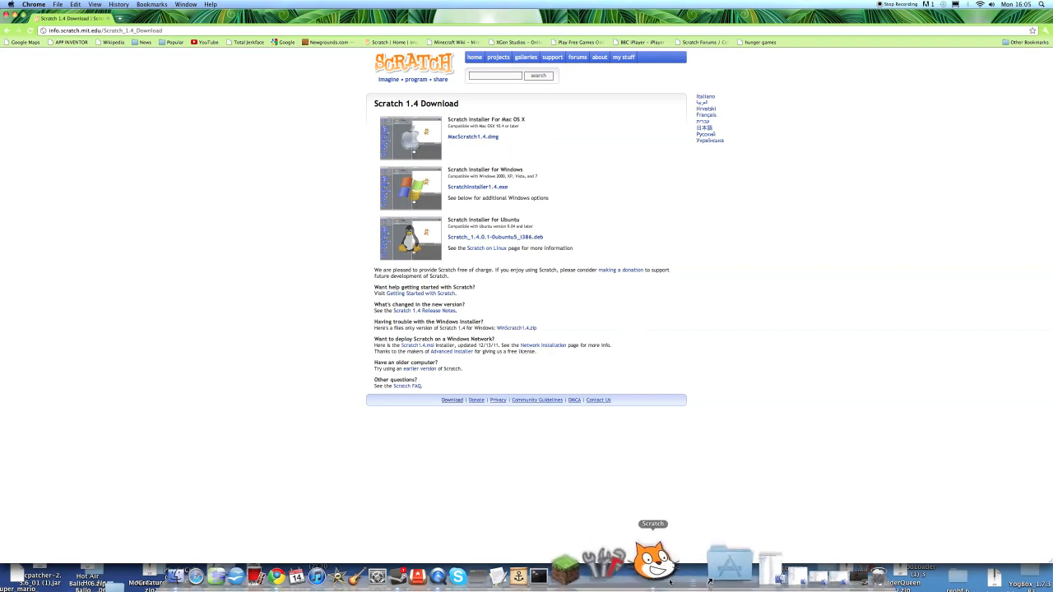
{"action": "left_click", "coordinate": [652, 562]}
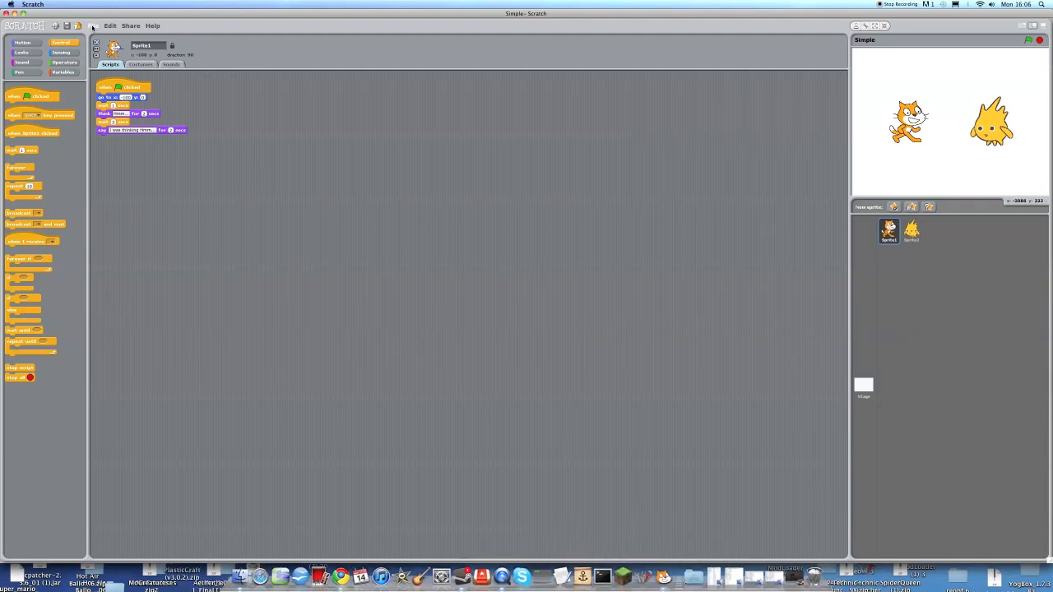
Start a new, empty Scratch project containing only the default cat sprite
{"action": "left_click", "coordinate": [93, 26]}
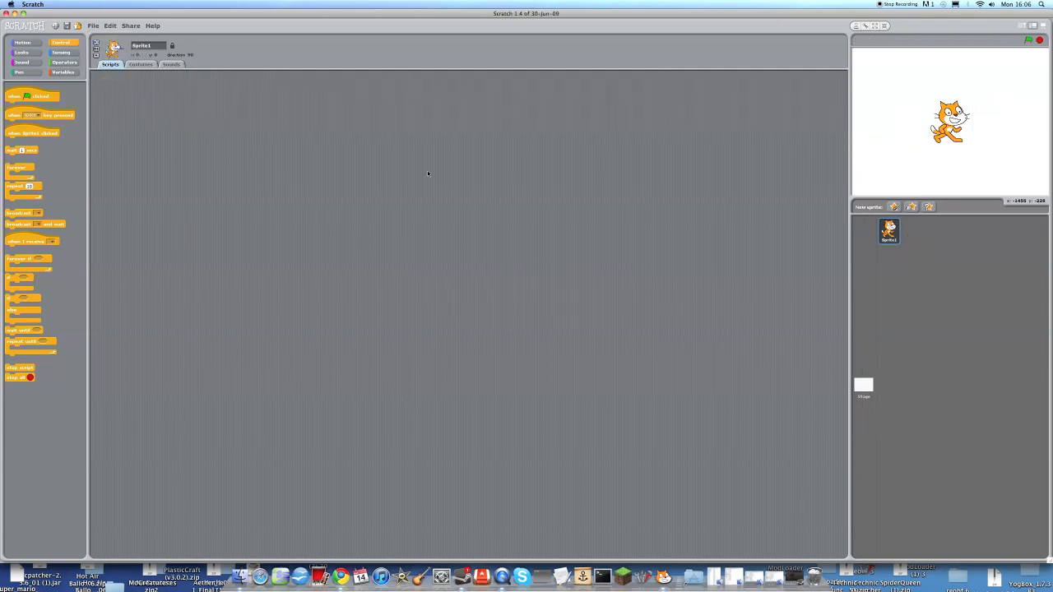
{"action": "mouse_move", "coordinate": [580, 370]}
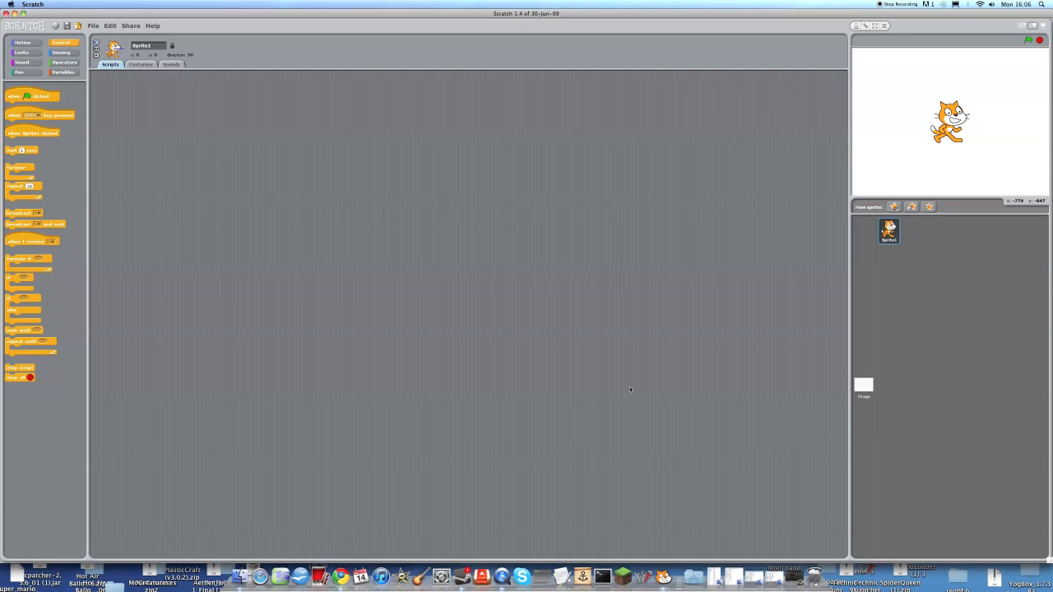
{"action": "mouse_move", "coordinate": [566, 322]}
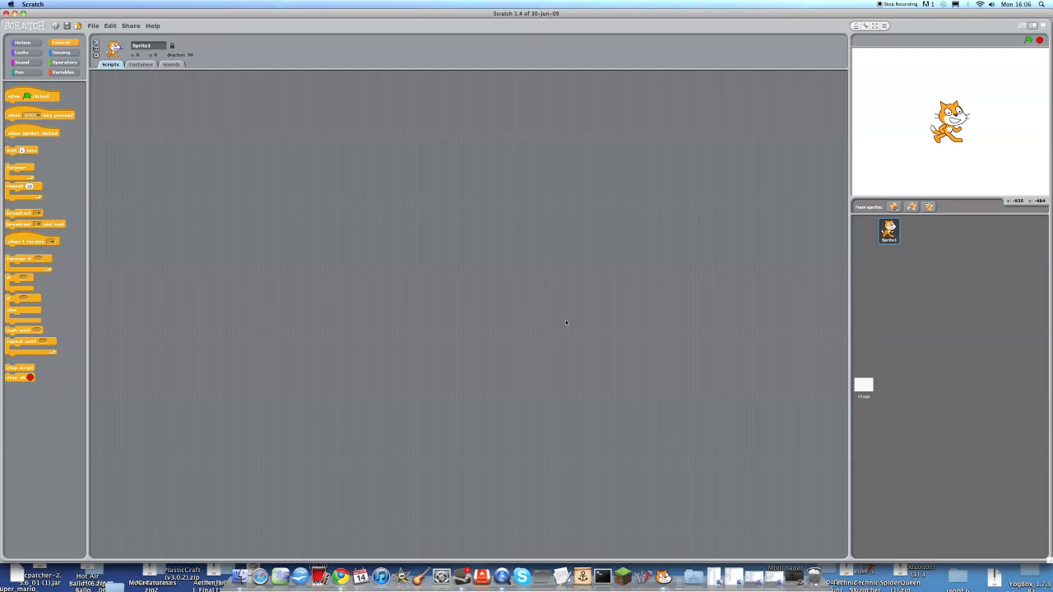
{"action": "mouse_move", "coordinate": [489, 227]}
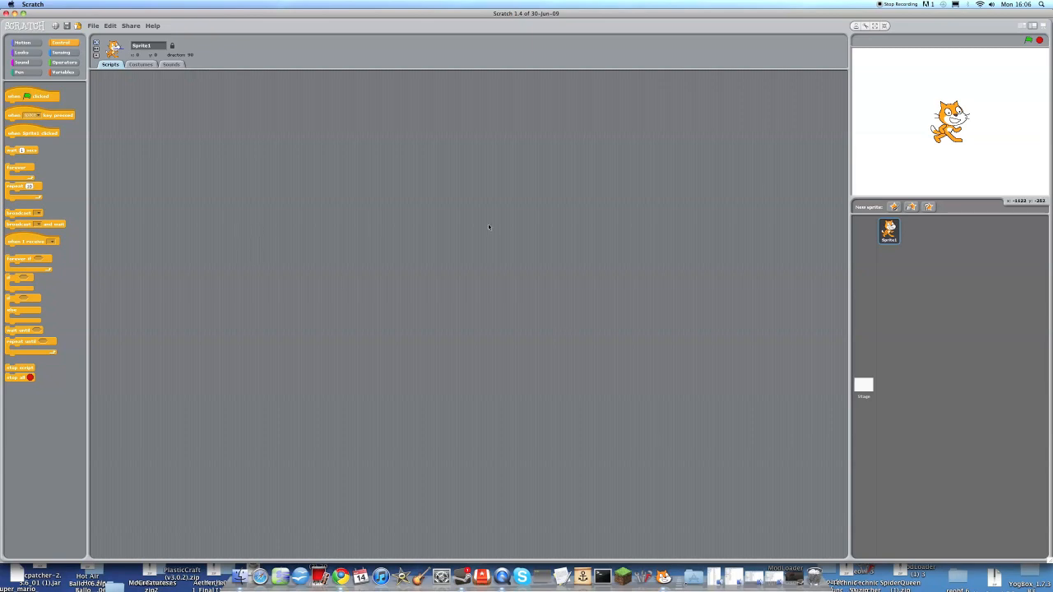
{"action": "mouse_move", "coordinate": [455, 209]}
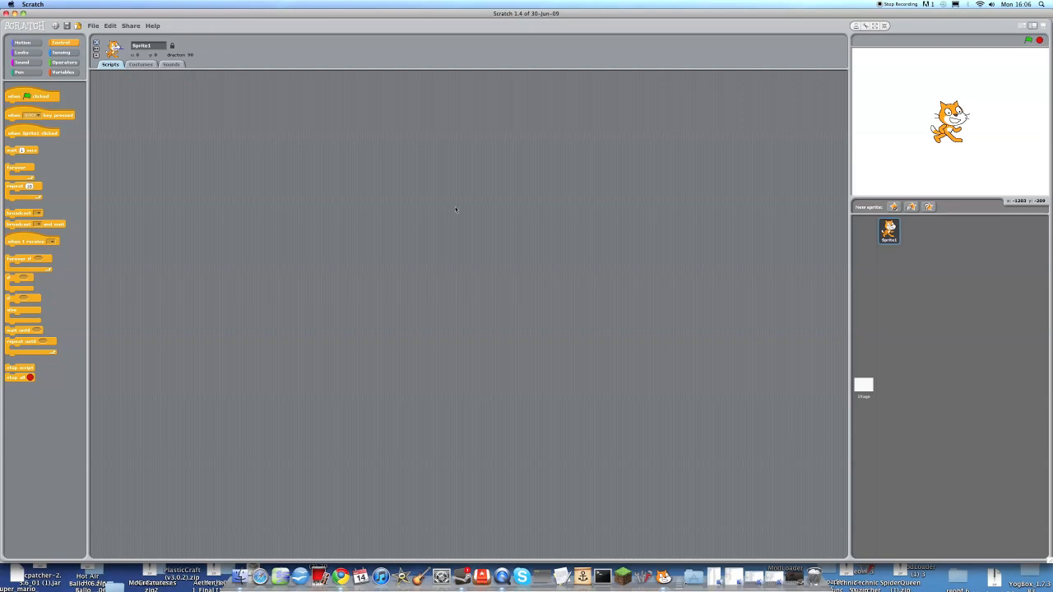
{"action": "mouse_move", "coordinate": [738, 127]}
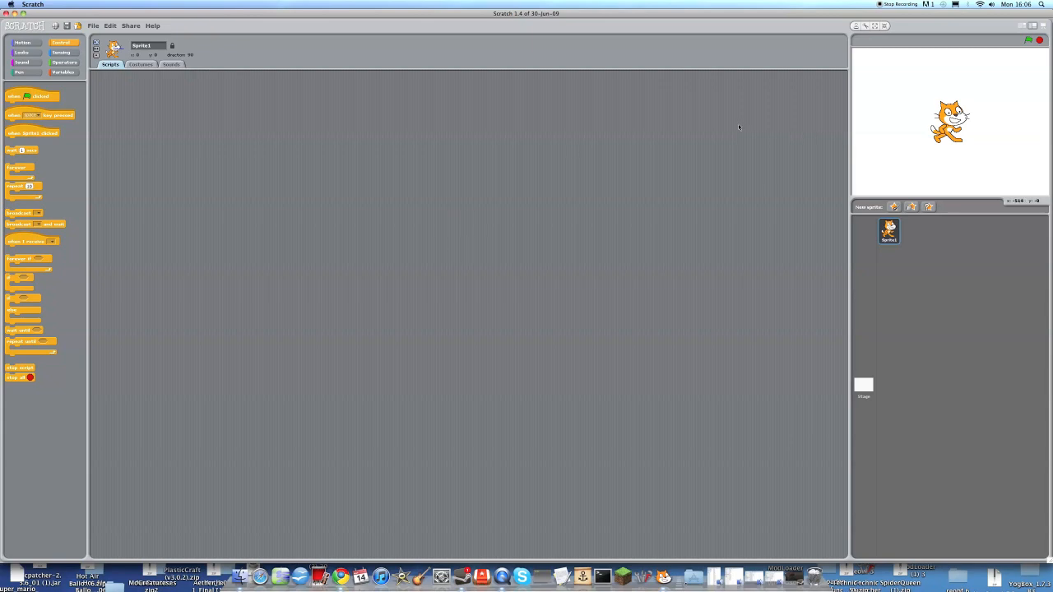
{"action": "mouse_move", "coordinate": [114, 121]}
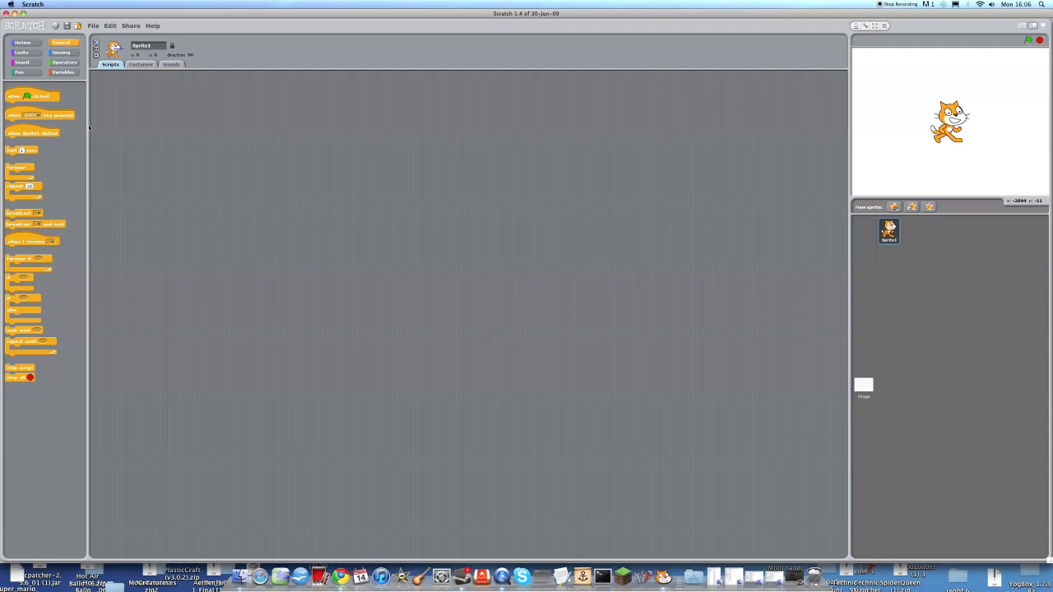
{"action": "mouse_move", "coordinate": [810, 166]}
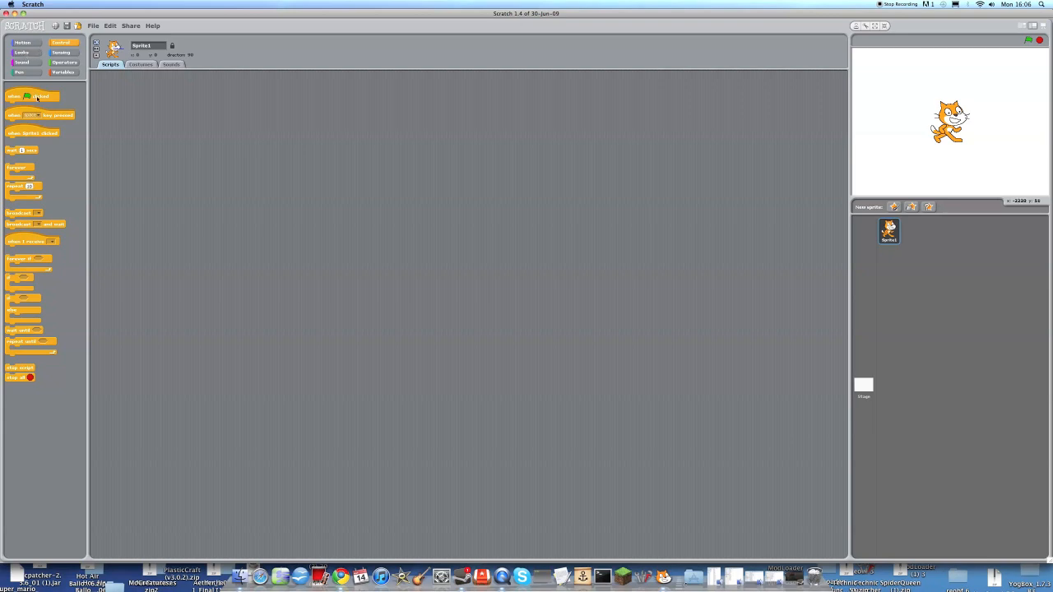
{"action": "mouse_move", "coordinate": [116, 97]}
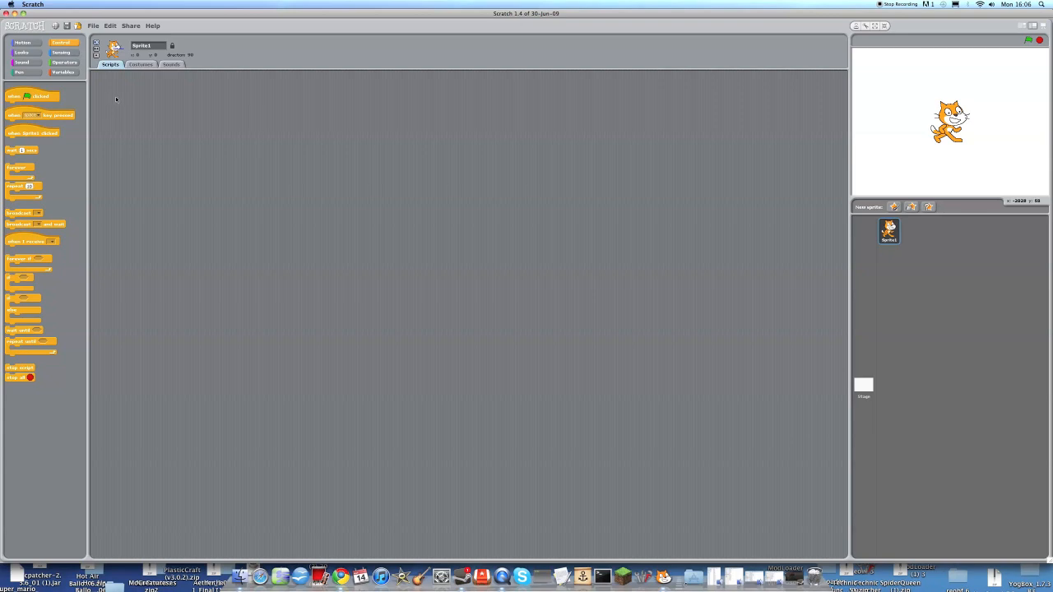
{"action": "mouse_move", "coordinate": [160, 154]}
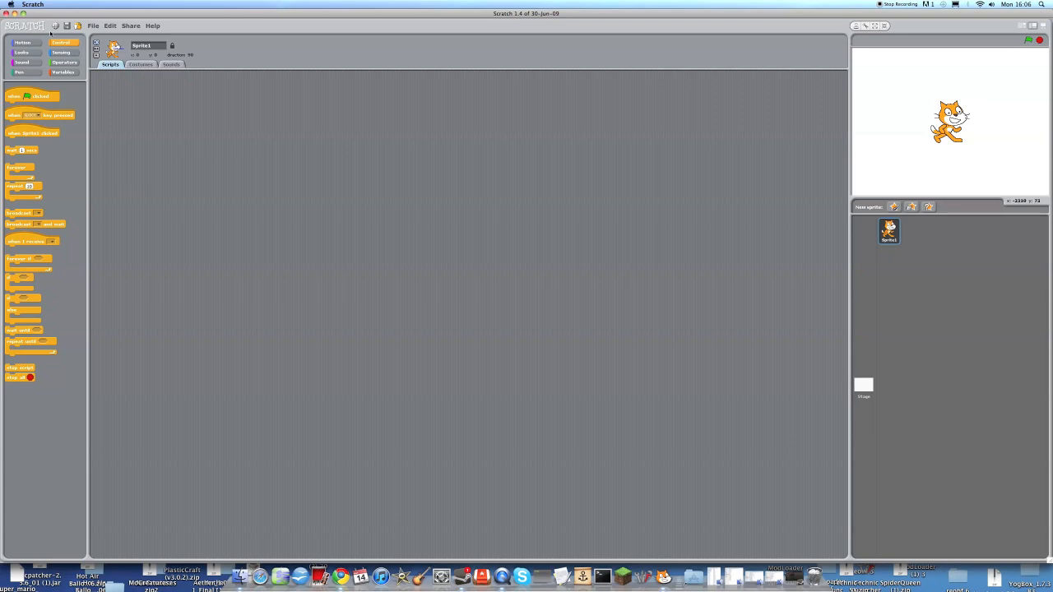
{"action": "mouse_move", "coordinate": [38, 97]}
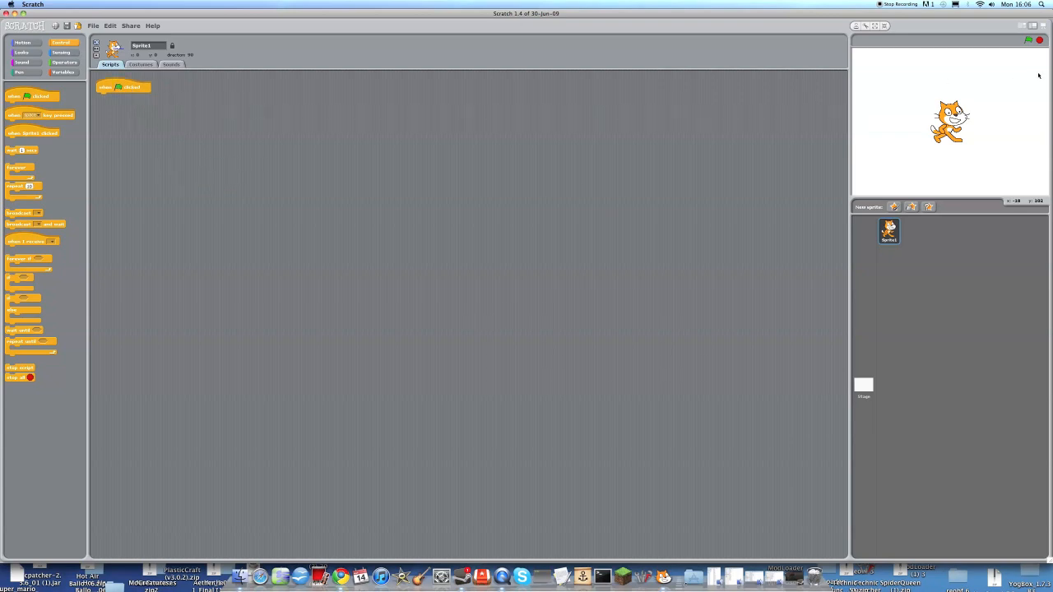
{"action": "mouse_move", "coordinate": [453, 157]}
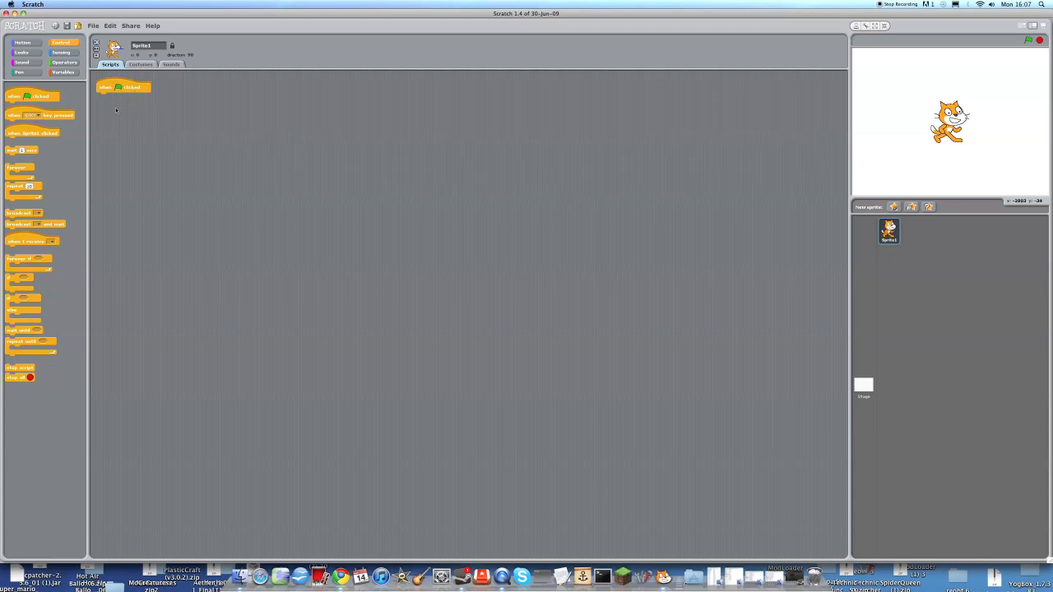
{"action": "mouse_move", "coordinate": [151, 162]}
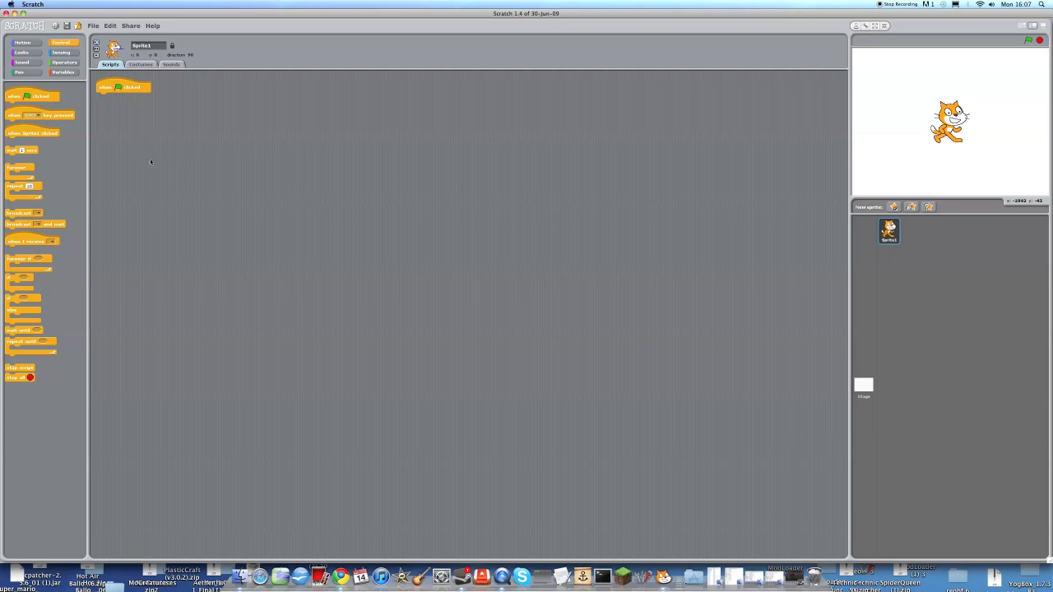
{"action": "mouse_move", "coordinate": [151, 118]}
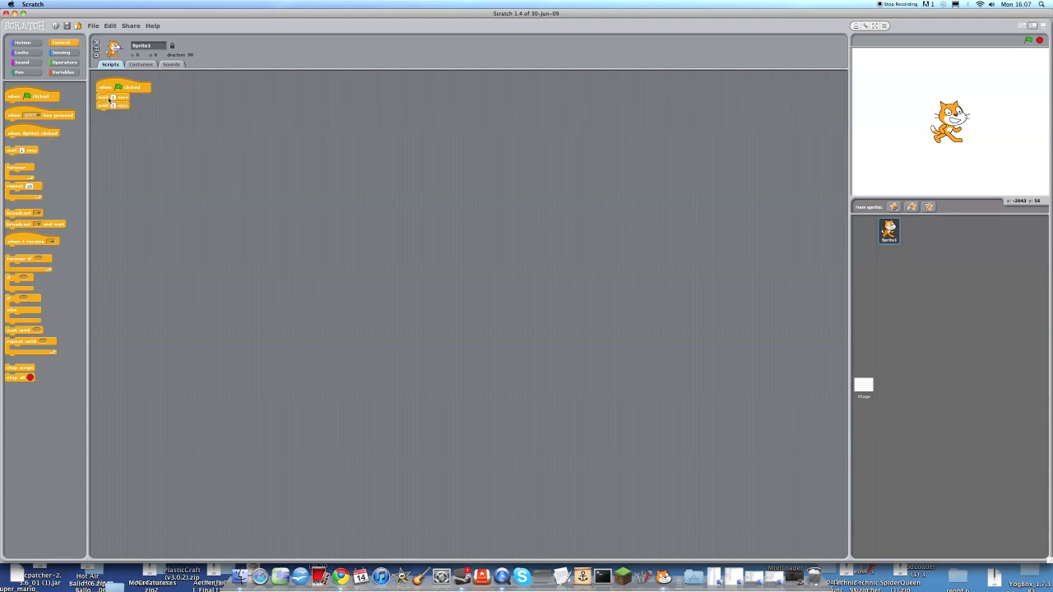
Remove the extra wait blocks and attach 'go to x: -100 y: 0' under the green-flag hat
{"action": "left_click_drag", "start_coordinate": [112, 101], "coordinate": [195, 150]}
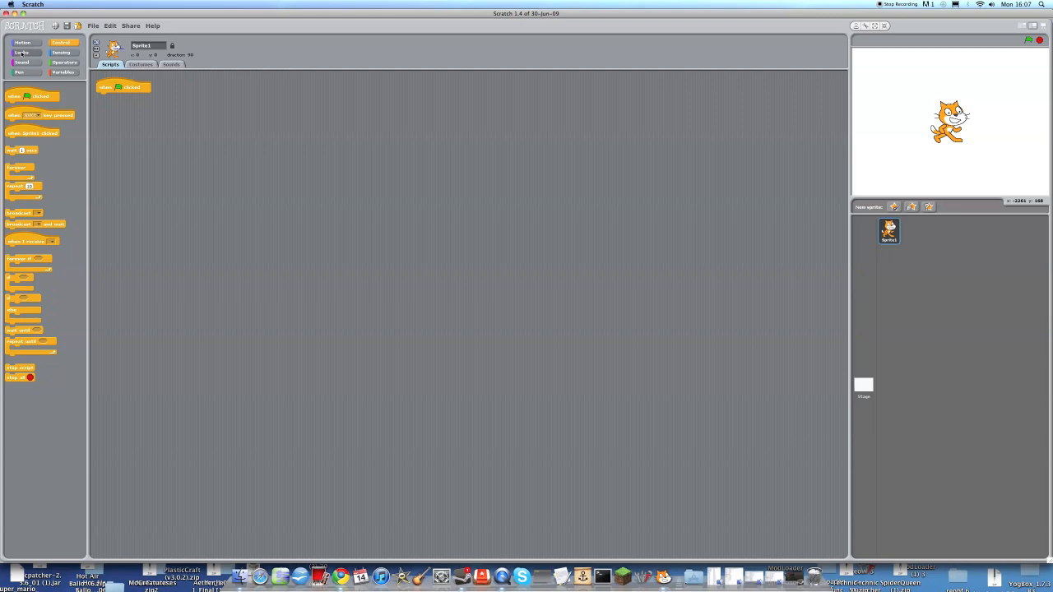
{"action": "left_click", "coordinate": [22, 42]}
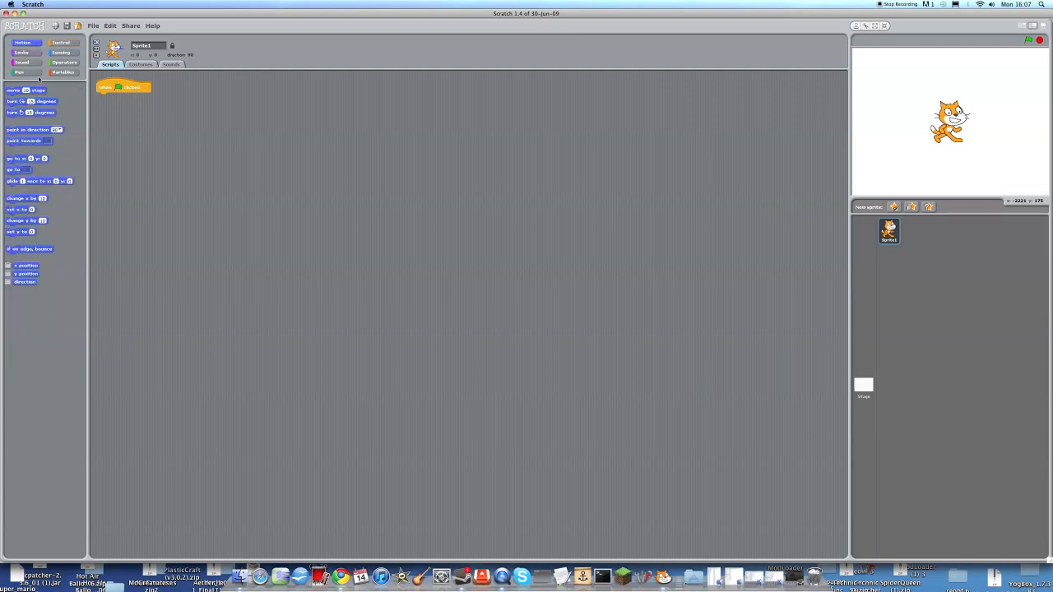
{"action": "left_click_drag", "start_coordinate": [27, 158], "coordinate": [125, 93]}
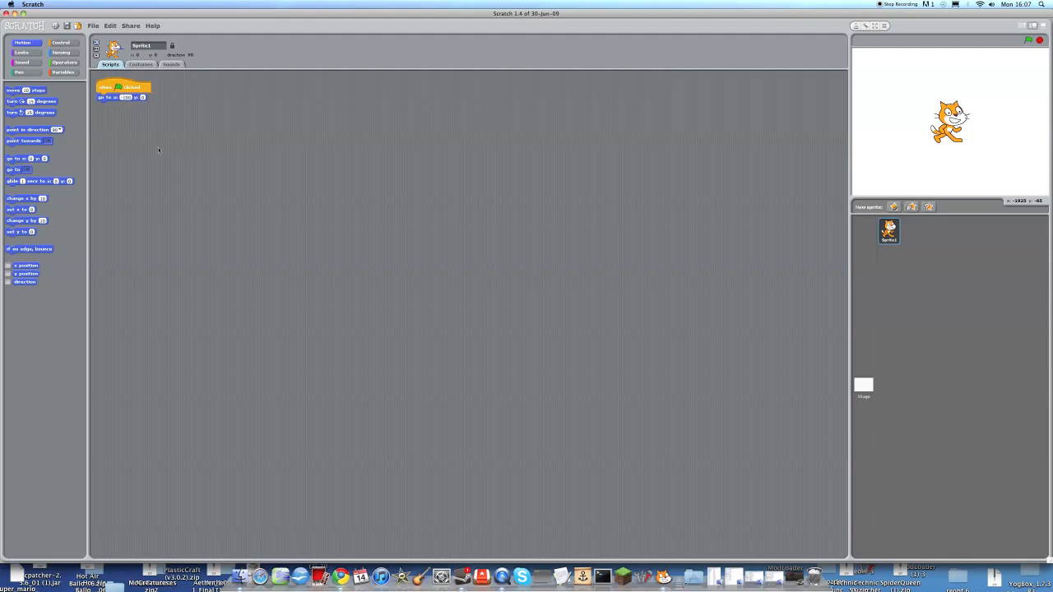
{"action": "mouse_move", "coordinate": [584, 200]}
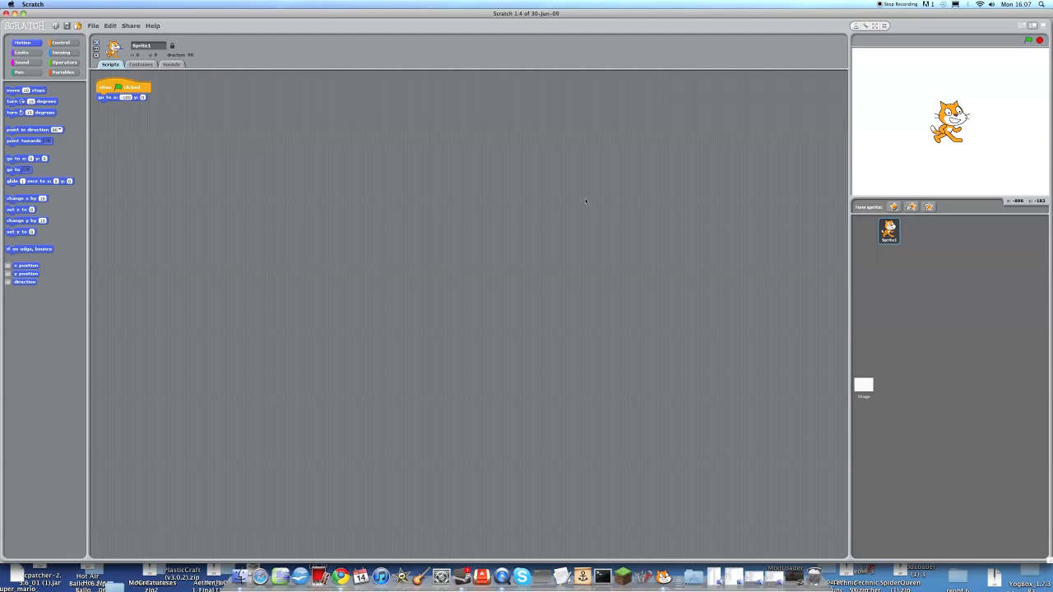
{"action": "mouse_move", "coordinate": [877, 85]}
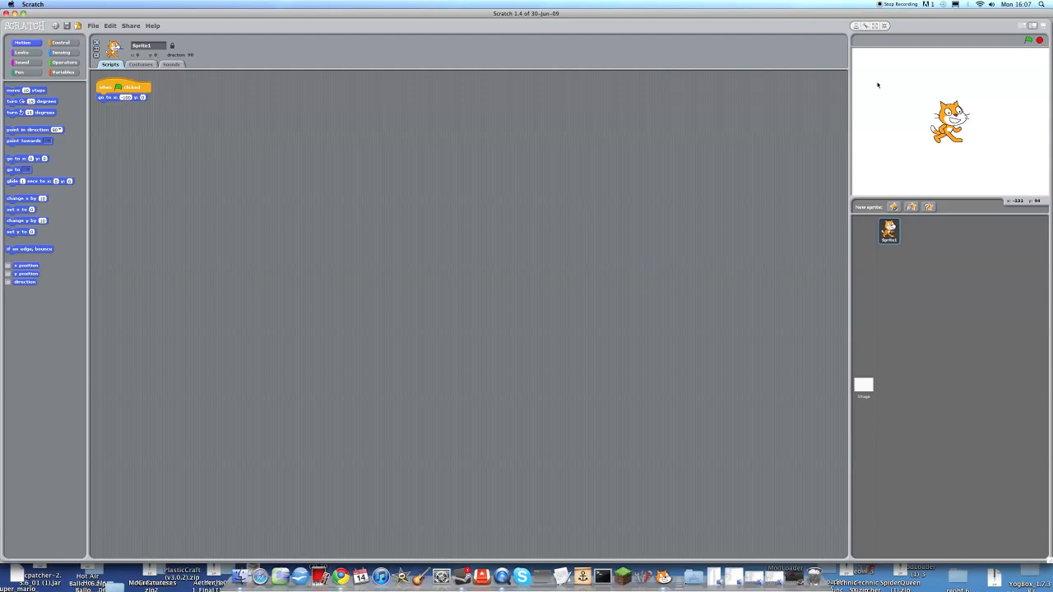
{"action": "mouse_move", "coordinate": [1029, 39]}
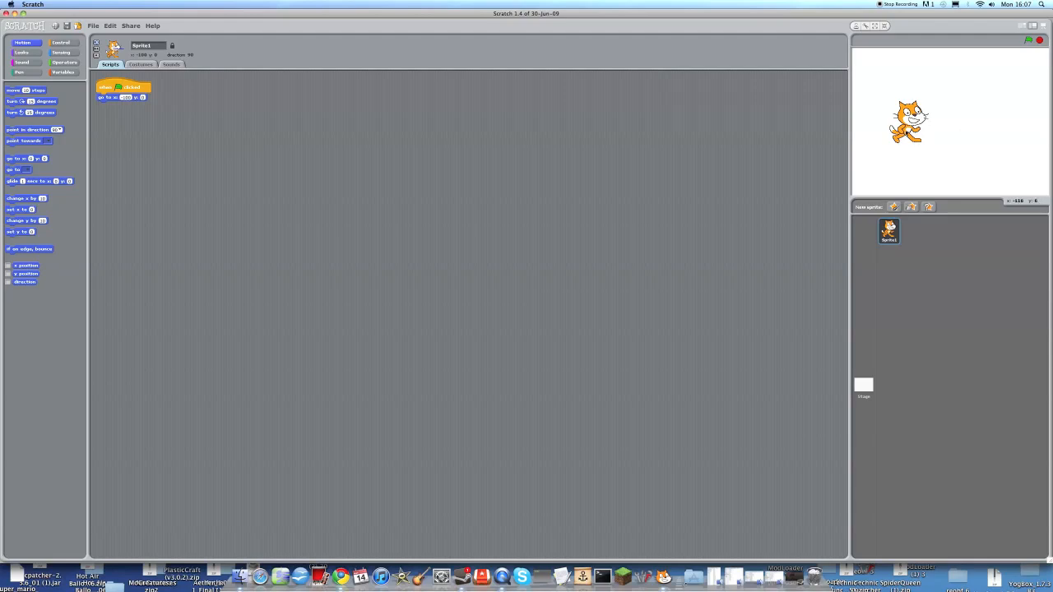
{"action": "mouse_move", "coordinate": [879, 114]}
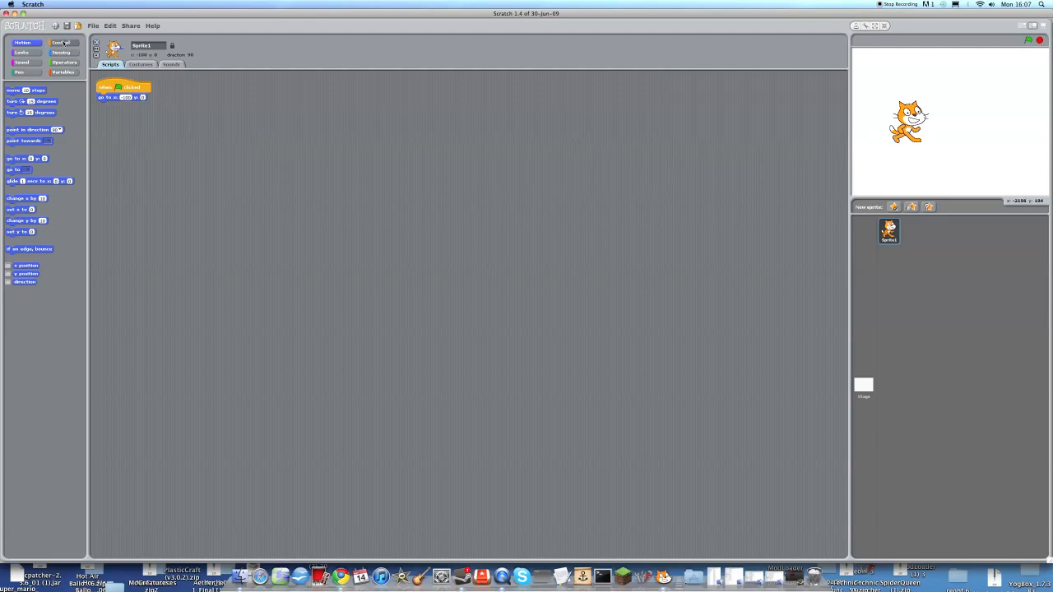
Insert 'wait 1 secs' under the hat block and add 'think Hmm... for 2 secs' at the end
{"action": "left_click", "coordinate": [61, 42]}
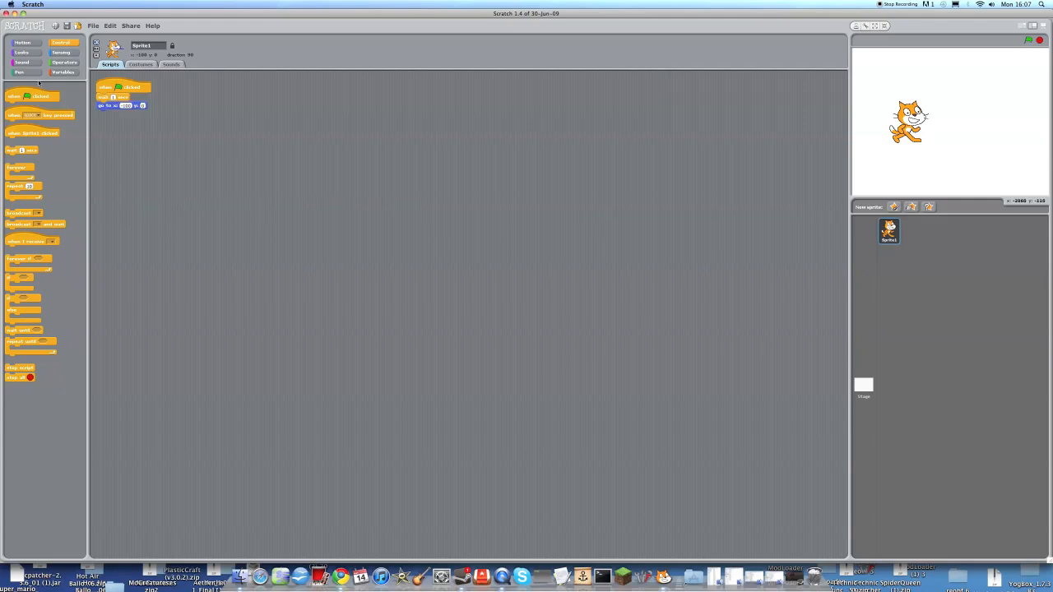
{"action": "left_click", "coordinate": [22, 51]}
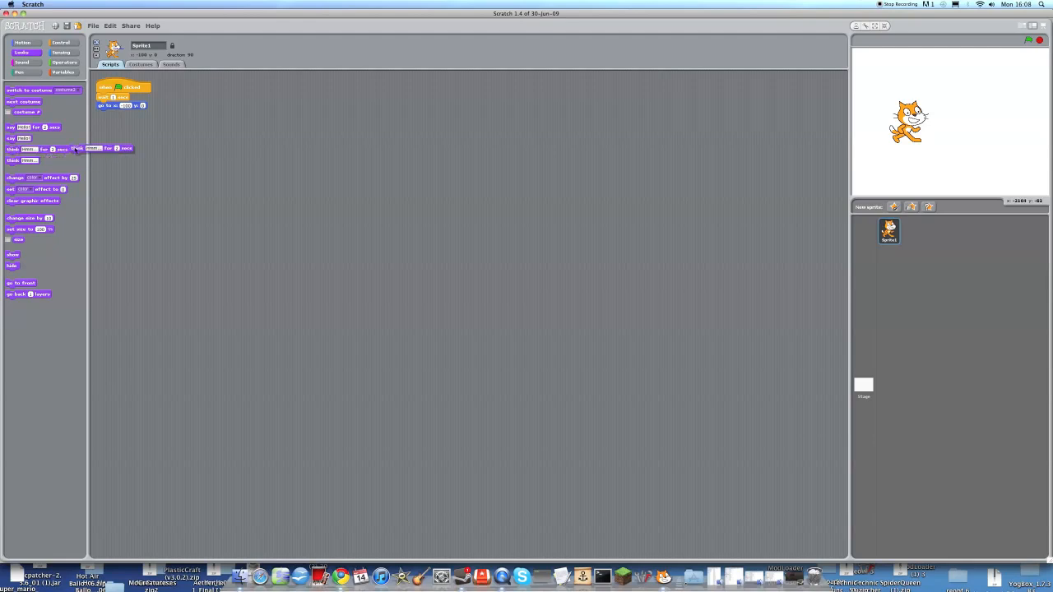
{"action": "left_click_drag", "start_coordinate": [70, 149], "coordinate": [127, 113]}
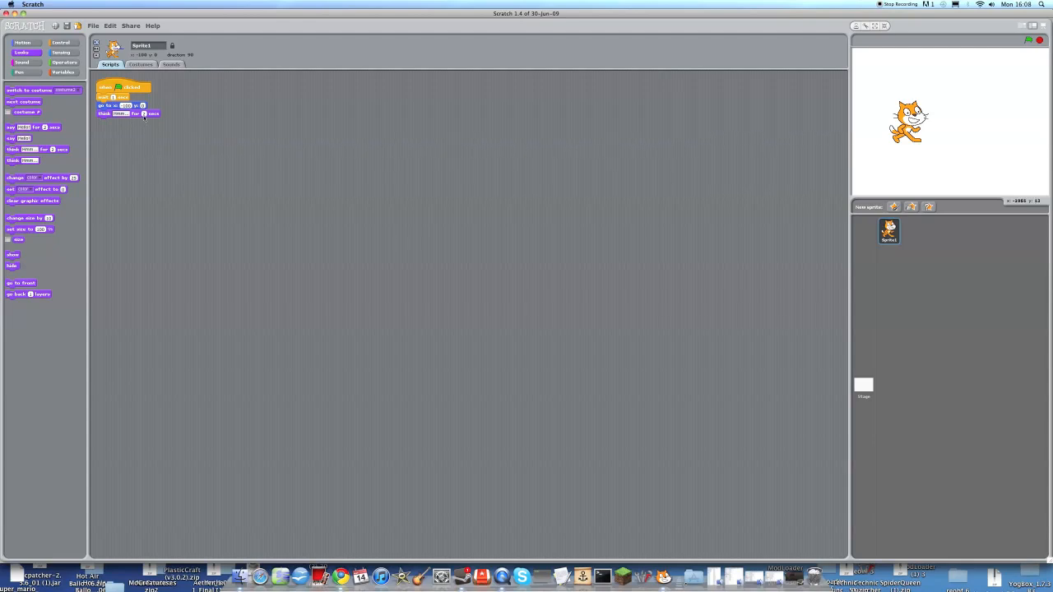
{"action": "mouse_move", "coordinate": [138, 151]}
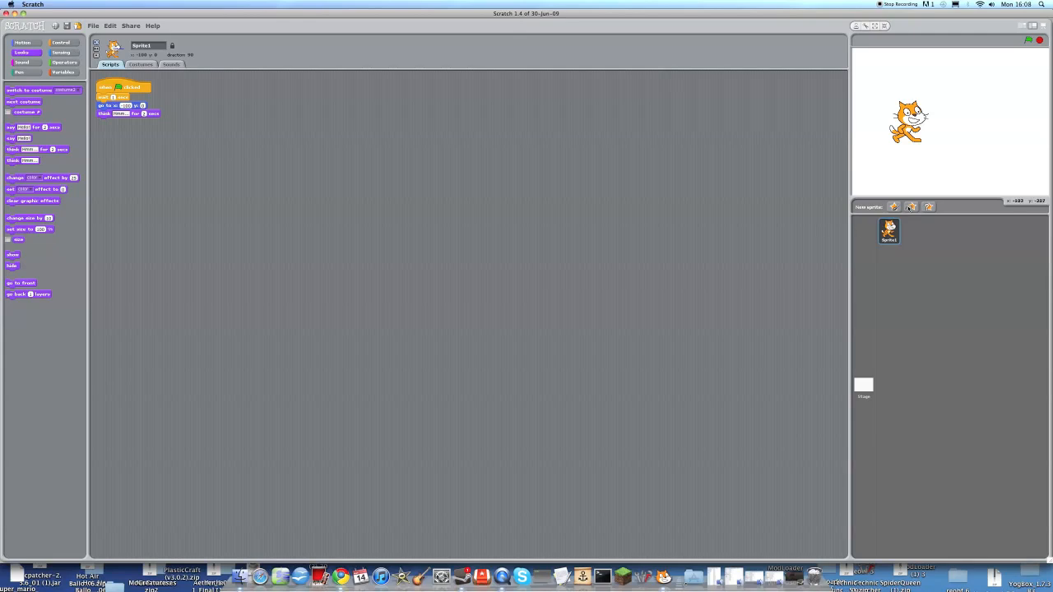
Add Gobo from the sprite library and set it to point in direction -90
{"action": "left_click", "coordinate": [893, 206]}
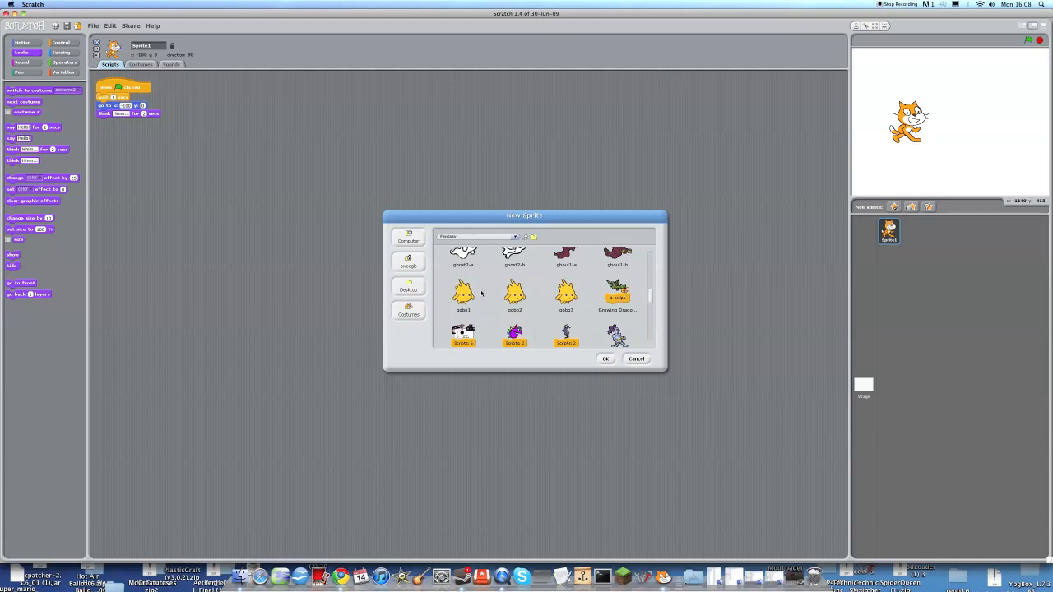
{"action": "left_click", "coordinate": [605, 359]}
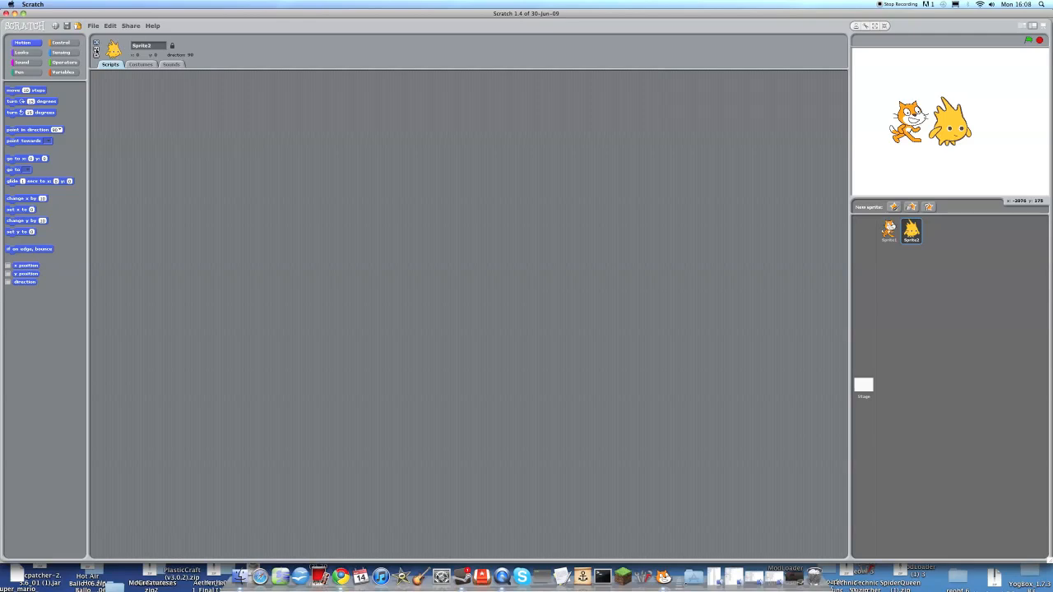
{"action": "left_click", "coordinate": [22, 52]}
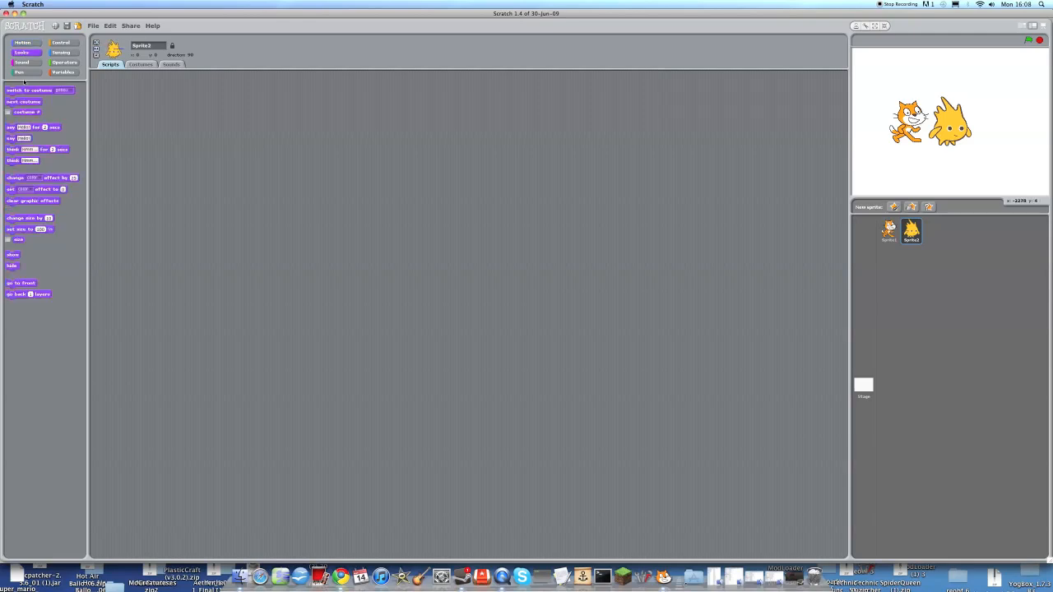
{"action": "left_click", "coordinate": [23, 42]}
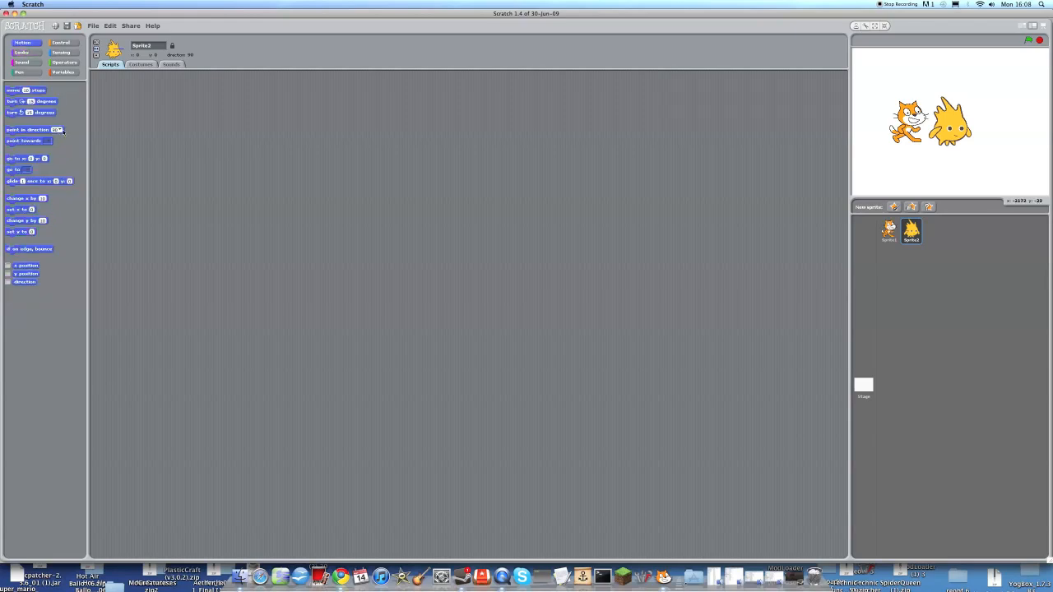
{"action": "left_click", "coordinate": [56, 129]}
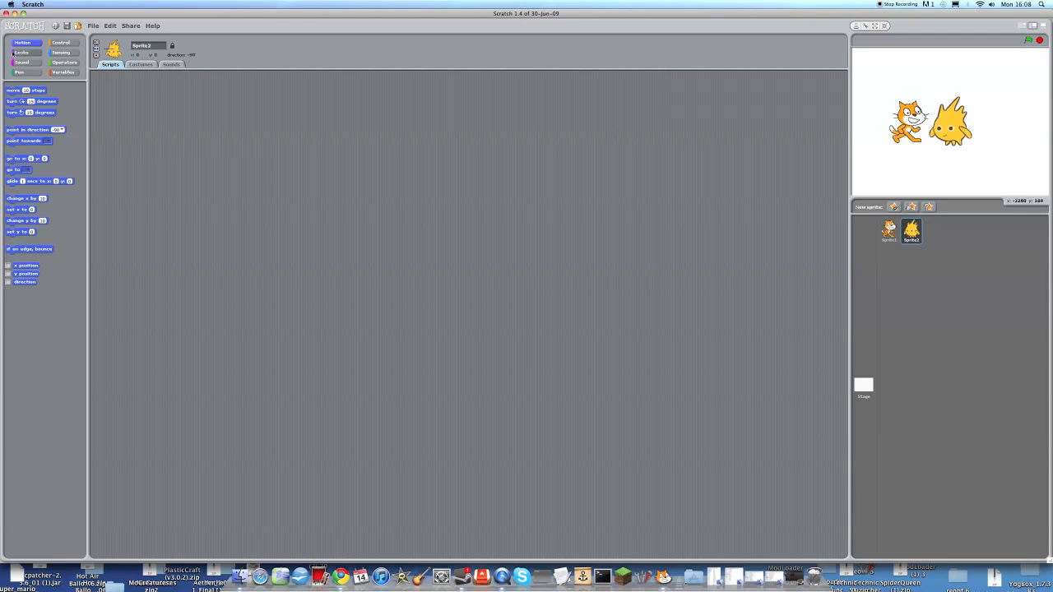
Build Gobo's green-flag script: hide, go to x:y:, wait 1 secs, show, glide 1 secs
{"action": "left_click", "coordinate": [61, 42]}
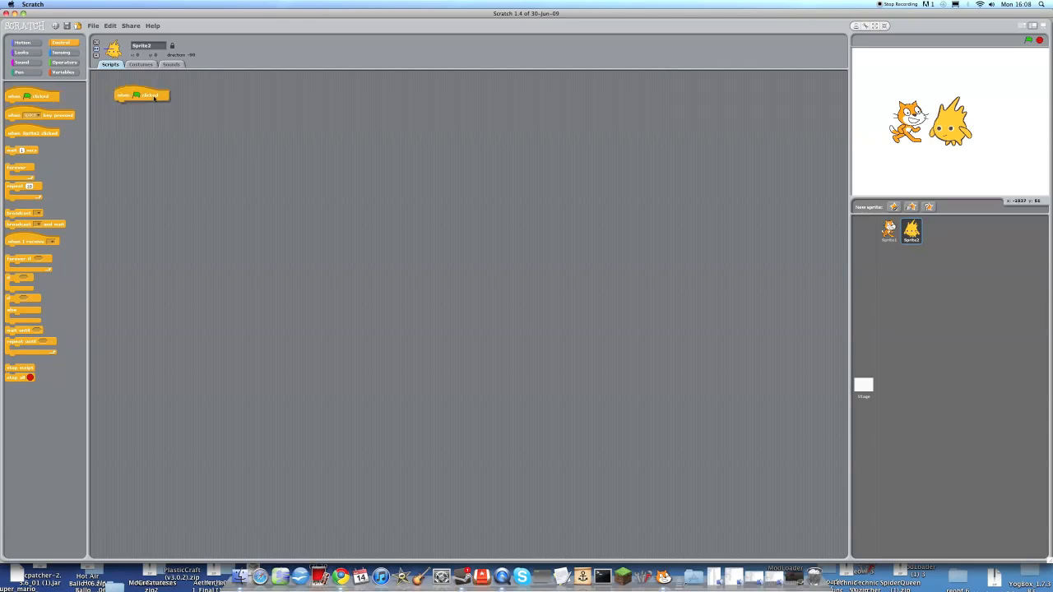
{"action": "left_click_drag", "start_coordinate": [140, 94], "coordinate": [123, 87]}
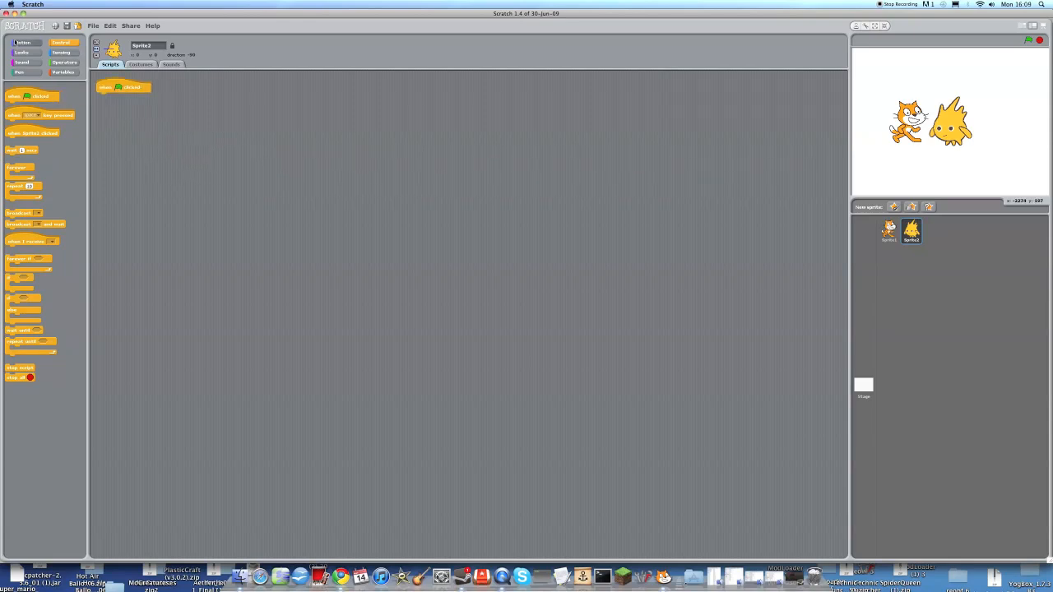
{"action": "left_click", "coordinate": [23, 51]}
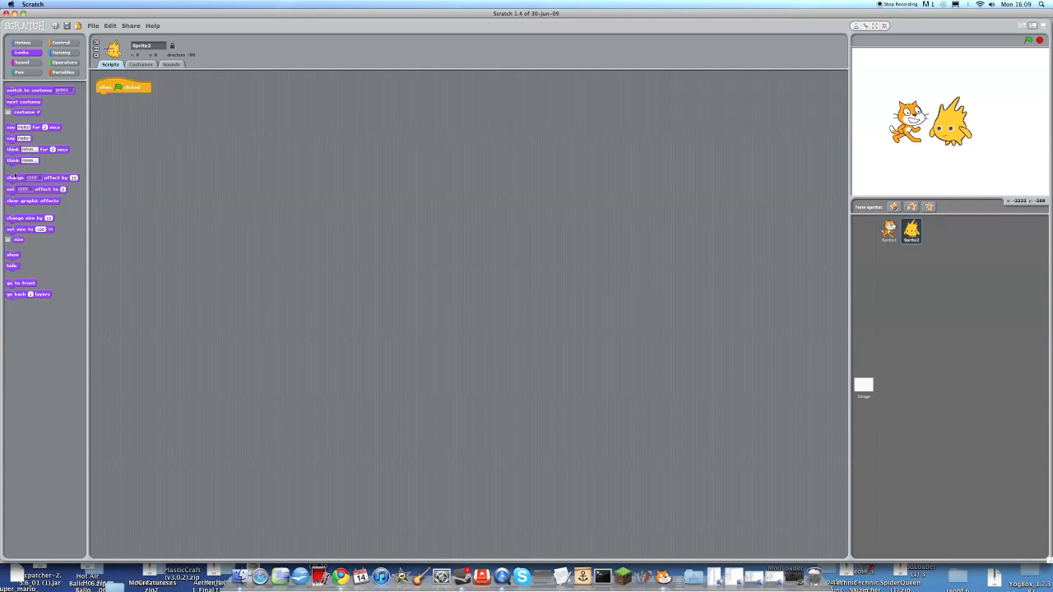
{"action": "mouse_move", "coordinate": [978, 100]}
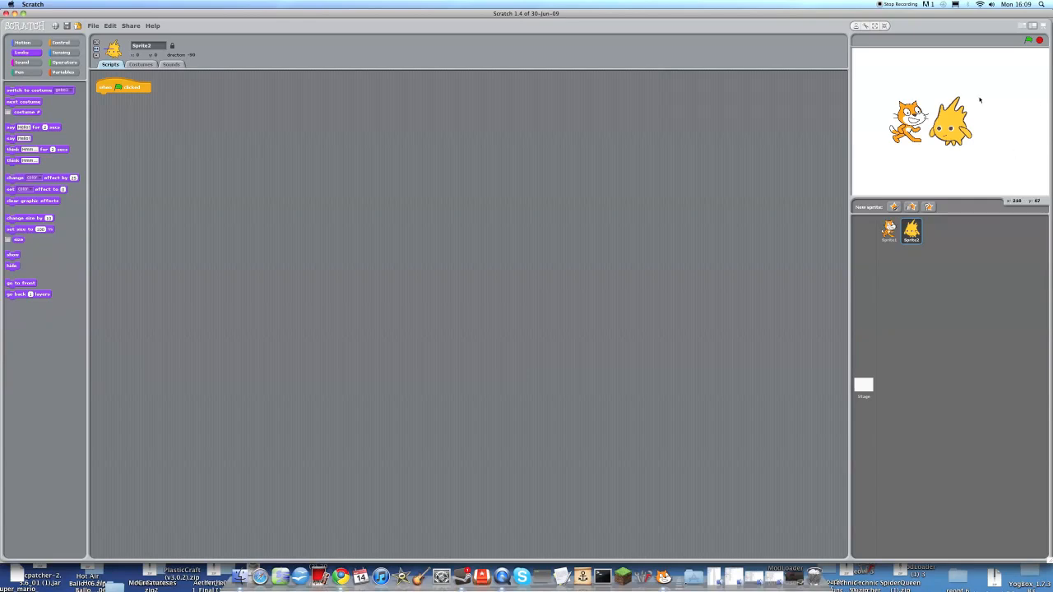
{"action": "left_click", "coordinate": [22, 42]}
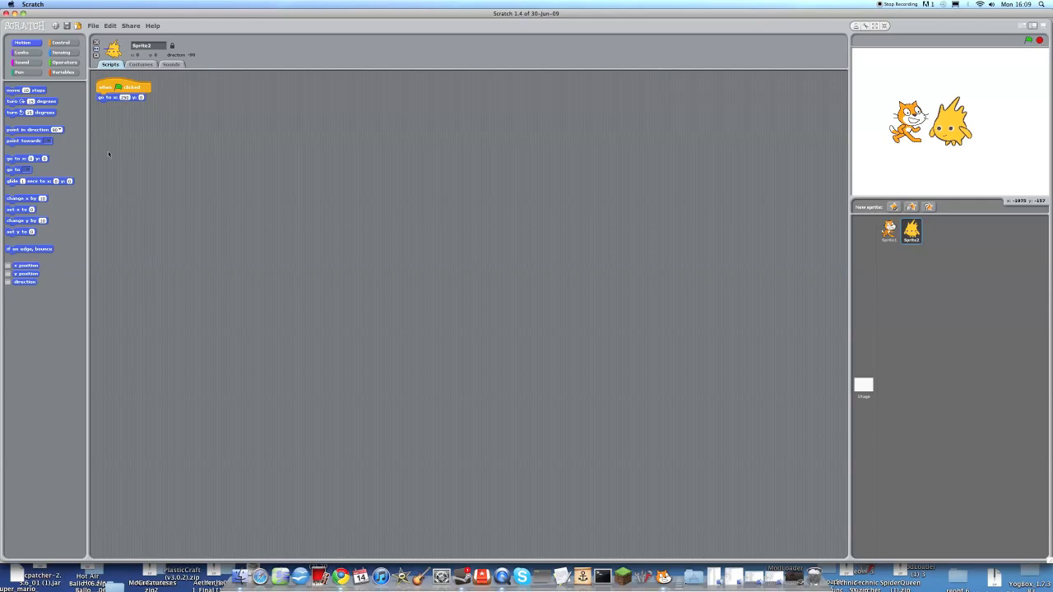
{"action": "left_click", "coordinate": [60, 42]}
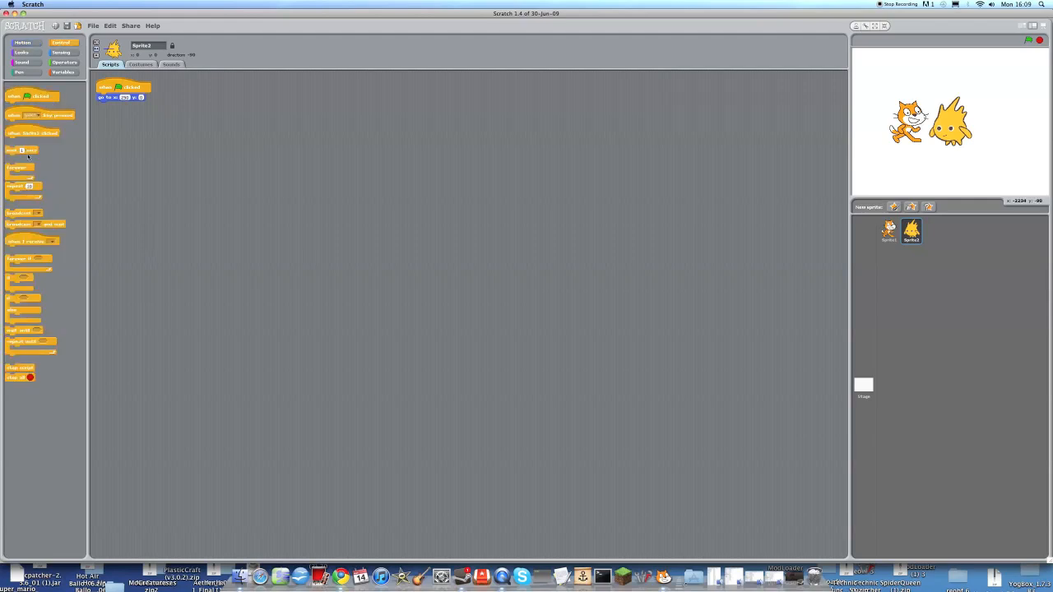
{"action": "left_click", "coordinate": [21, 51]}
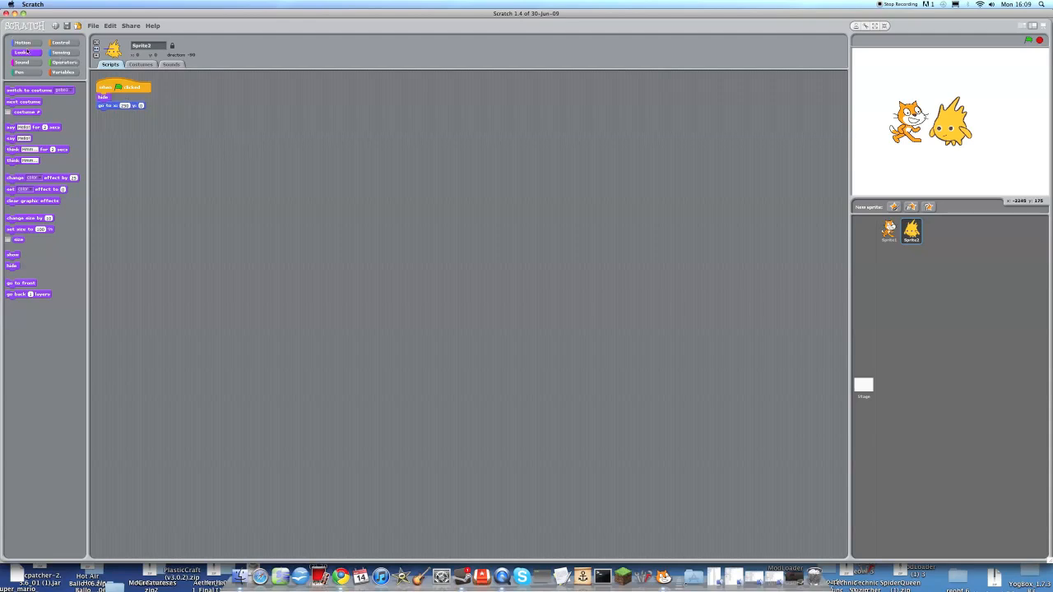
{"action": "left_click", "coordinate": [22, 42]}
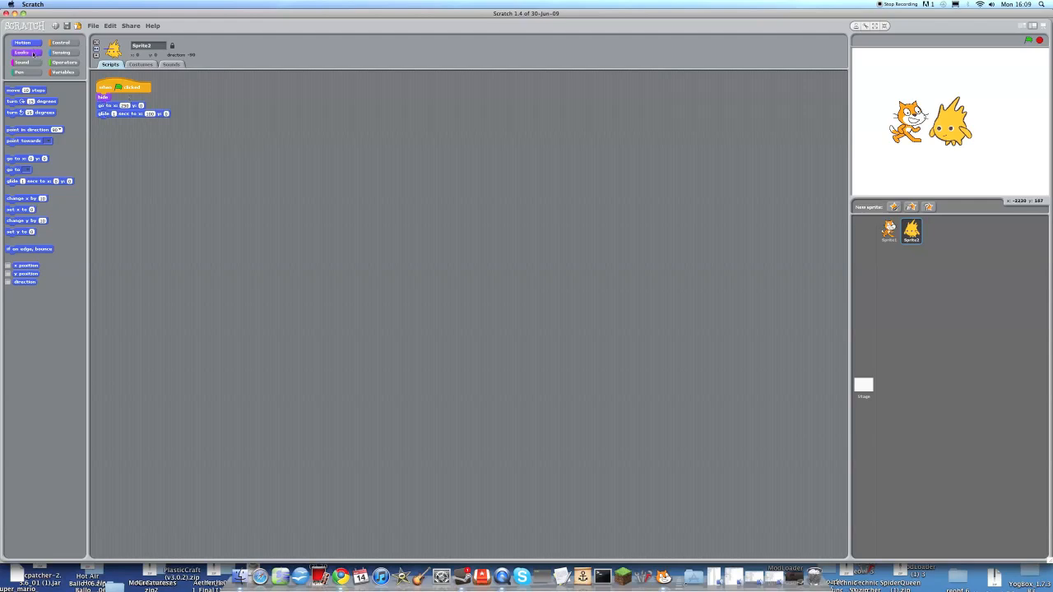
{"action": "left_click", "coordinate": [21, 53]}
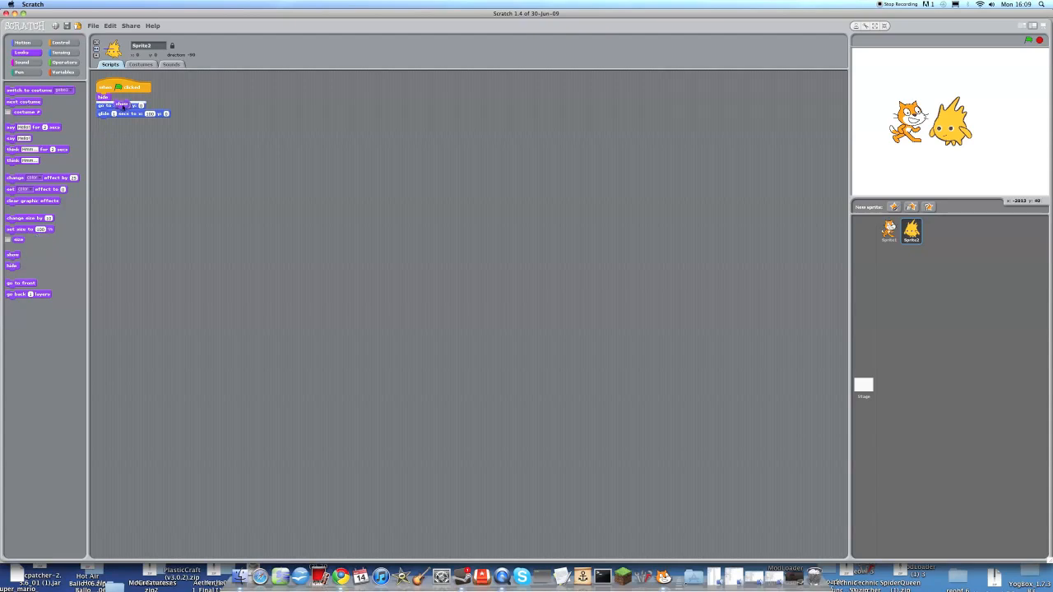
{"action": "left_click", "coordinate": [61, 42]}
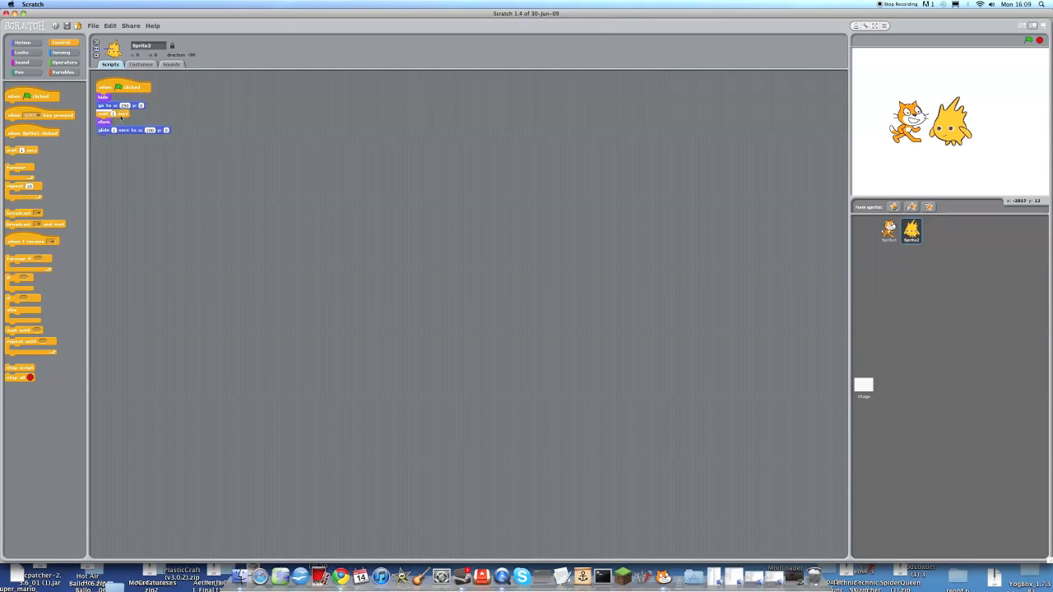
{"action": "left_click", "coordinate": [888, 231]}
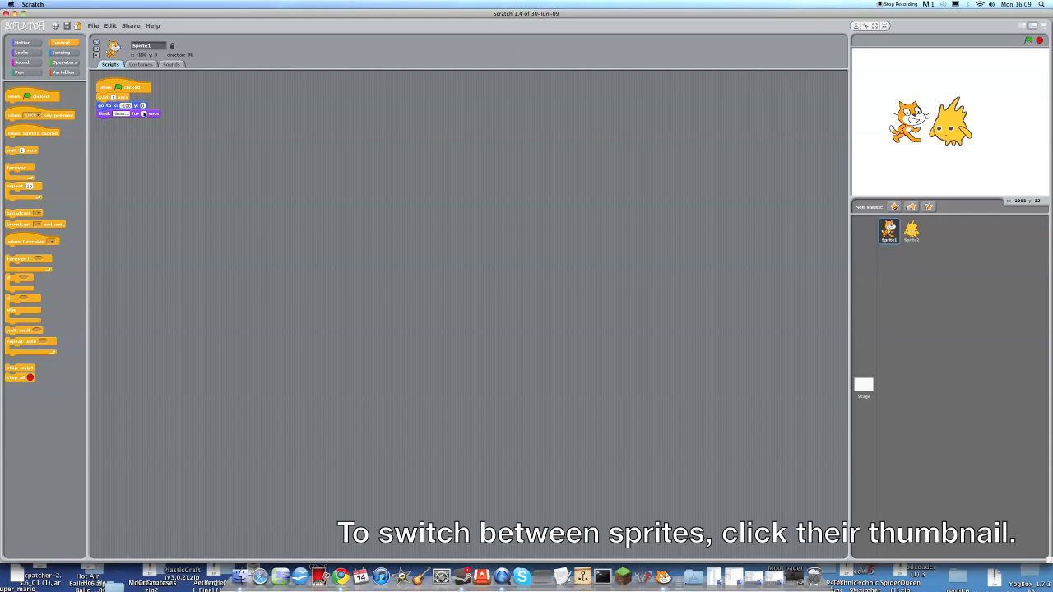
Add a 'say What were you thinking? for 2 secs' block under Gobo's glide
{"action": "left_click", "coordinate": [911, 231]}
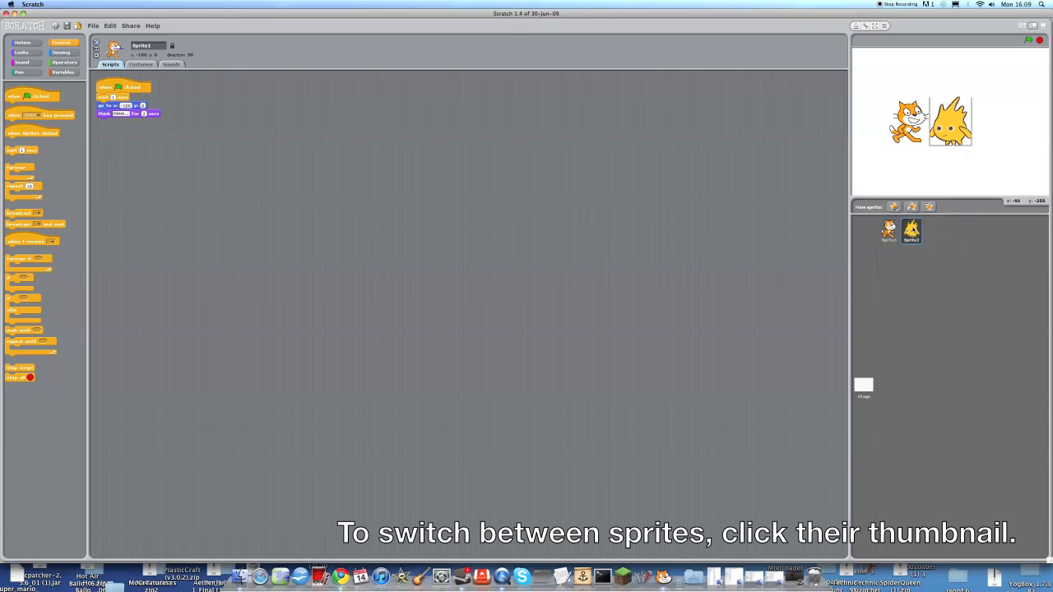
{"action": "left_click", "coordinate": [911, 231]}
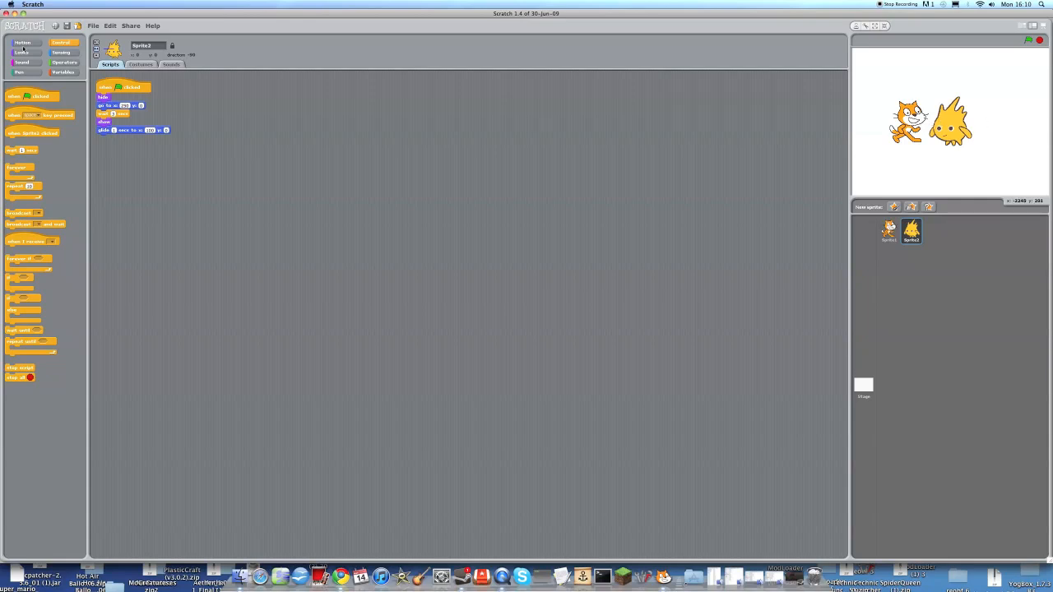
{"action": "left_click", "coordinate": [21, 52]}
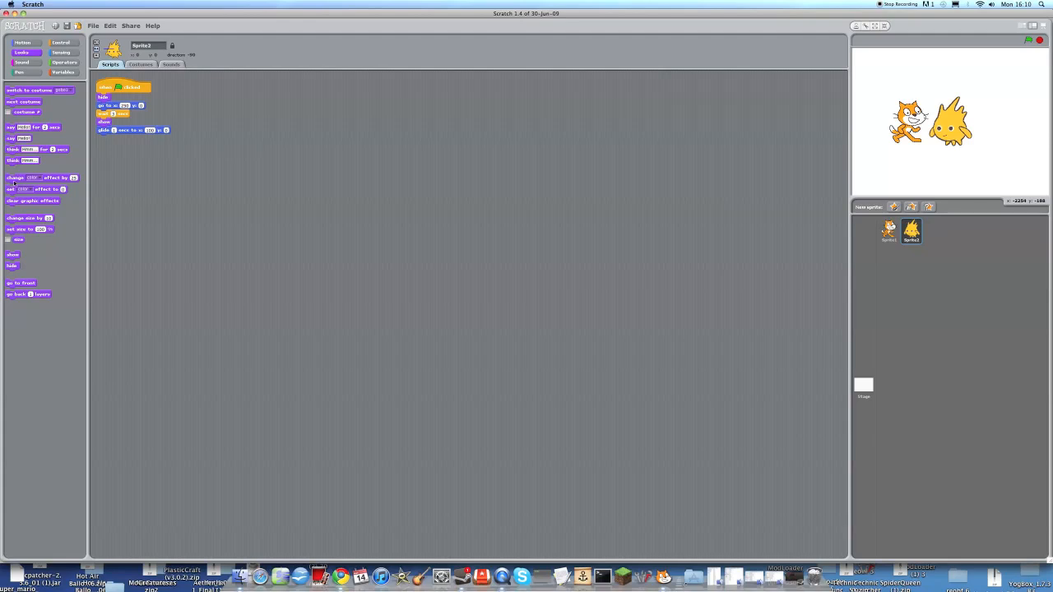
{"action": "left_click_drag", "start_coordinate": [20, 126], "coordinate": [131, 137]}
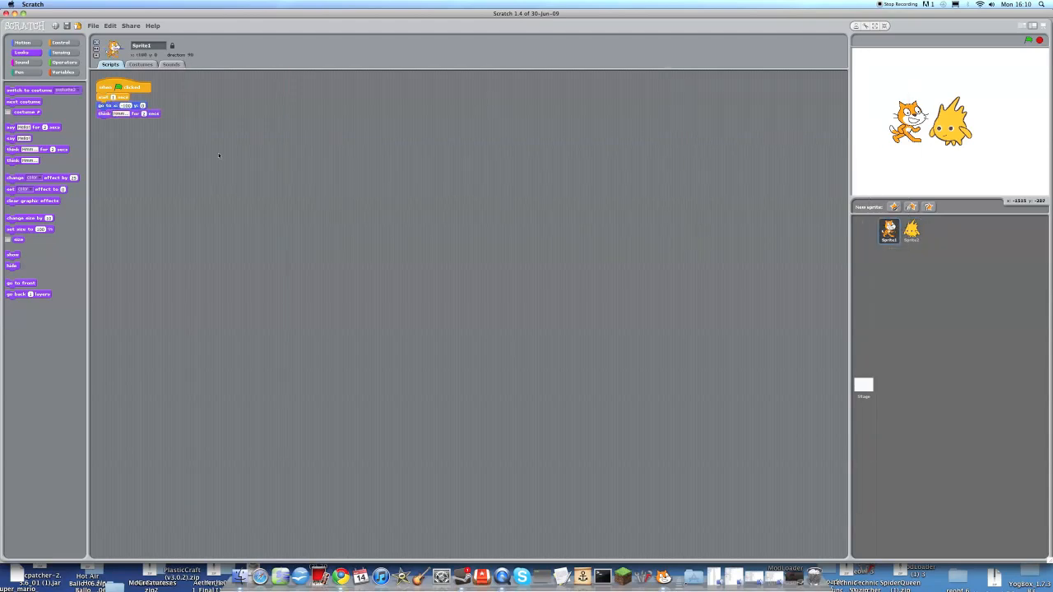
Check Gobo's script, then give the cat a 'wait 1 secs' and a say-for-2-secs reply
{"action": "left_click", "coordinate": [61, 53]}
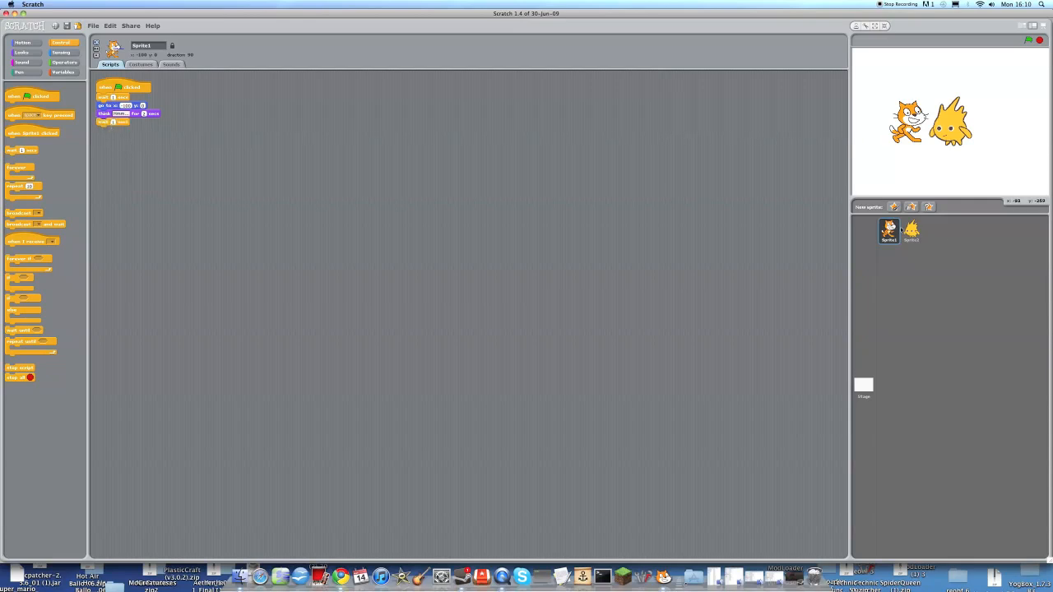
{"action": "left_click", "coordinate": [911, 230]}
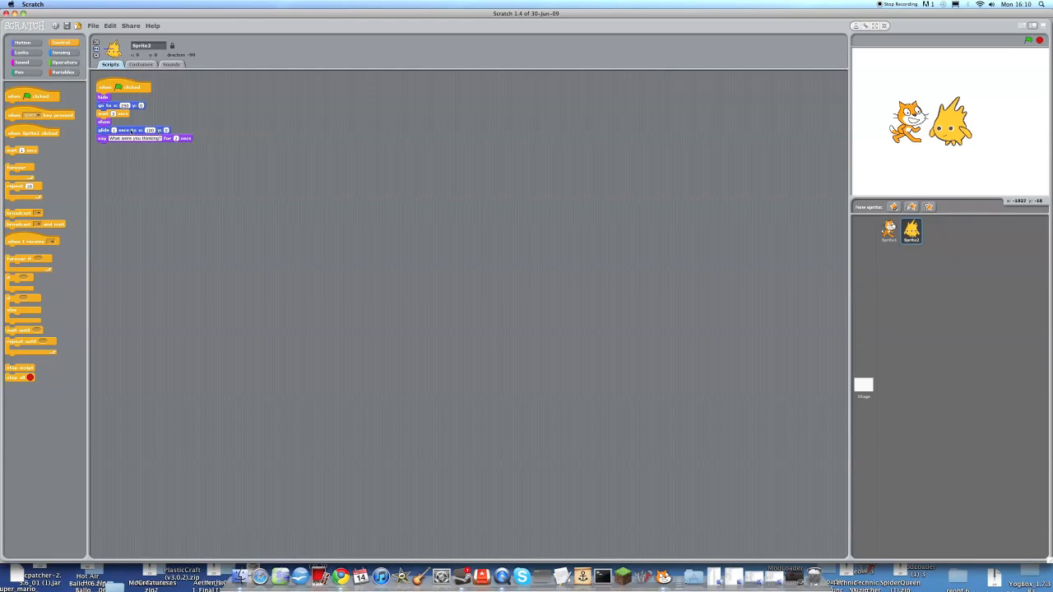
{"action": "mouse_move", "coordinate": [873, 227]}
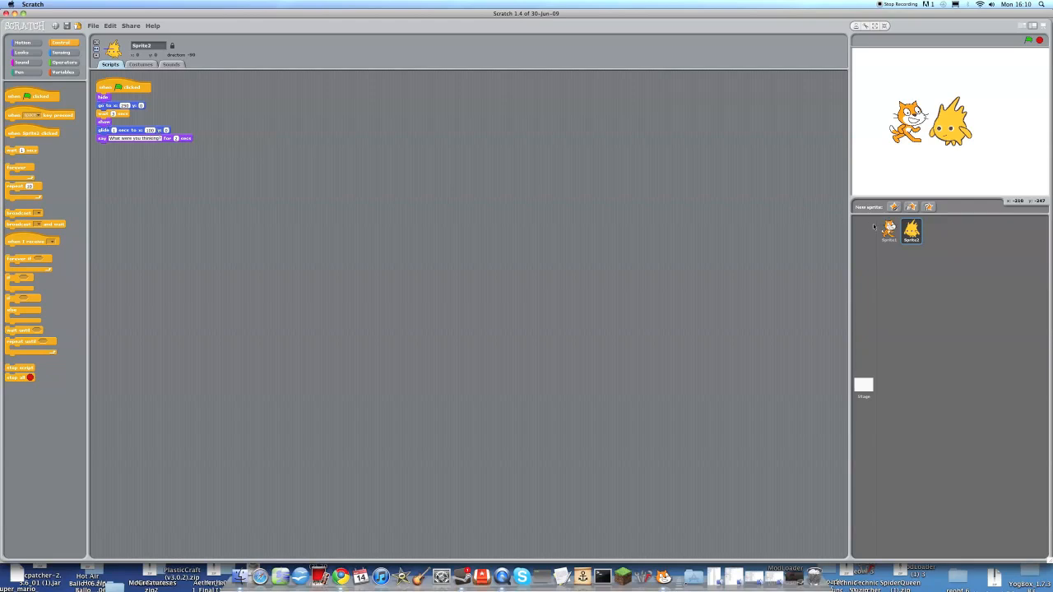
{"action": "left_click", "coordinate": [888, 231]}
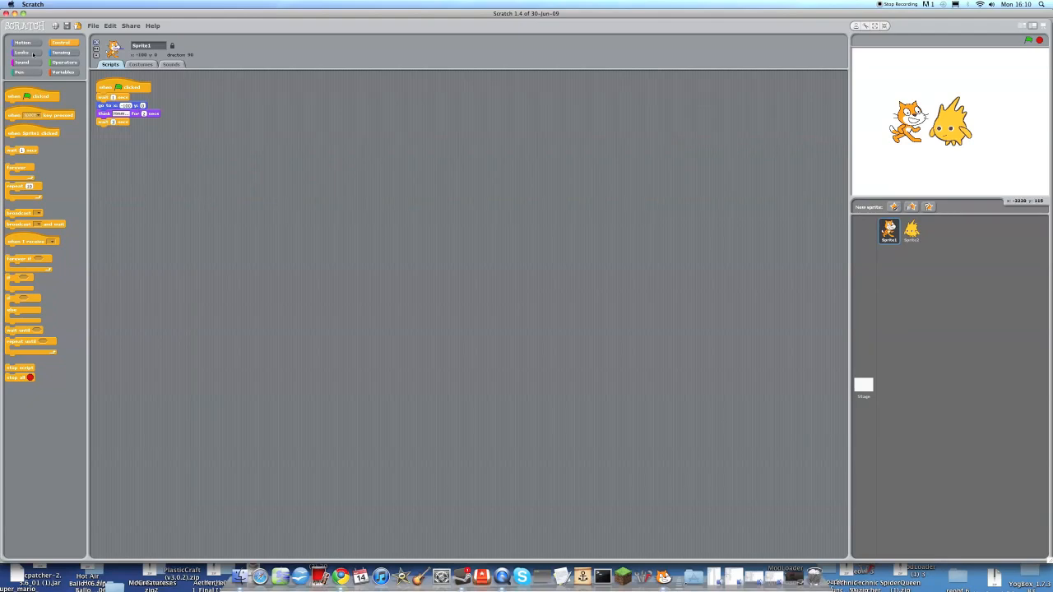
{"action": "left_click", "coordinate": [21, 53]}
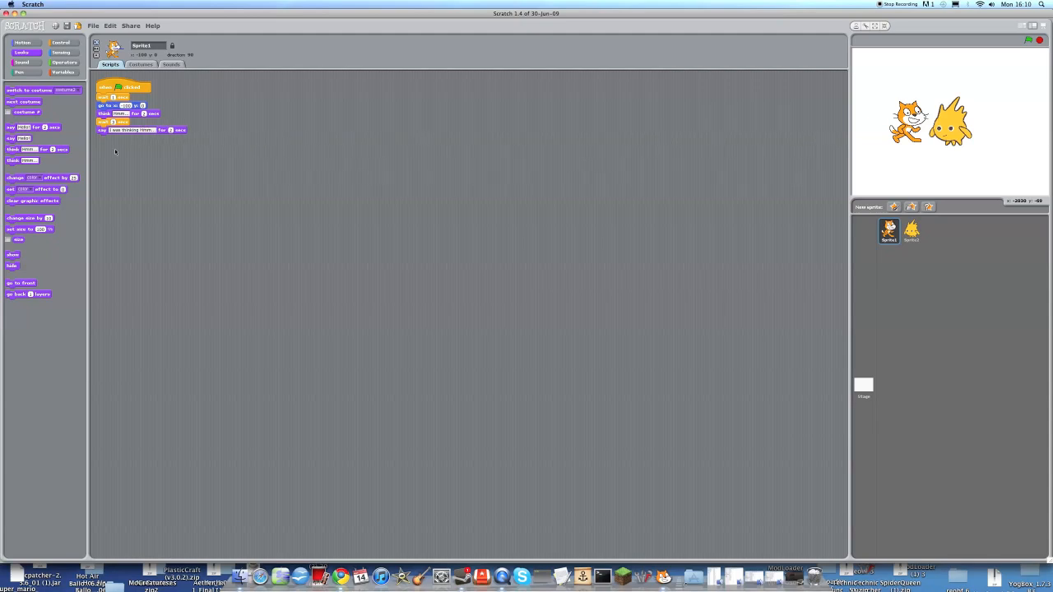
{"action": "mouse_move", "coordinate": [1041, 26]}
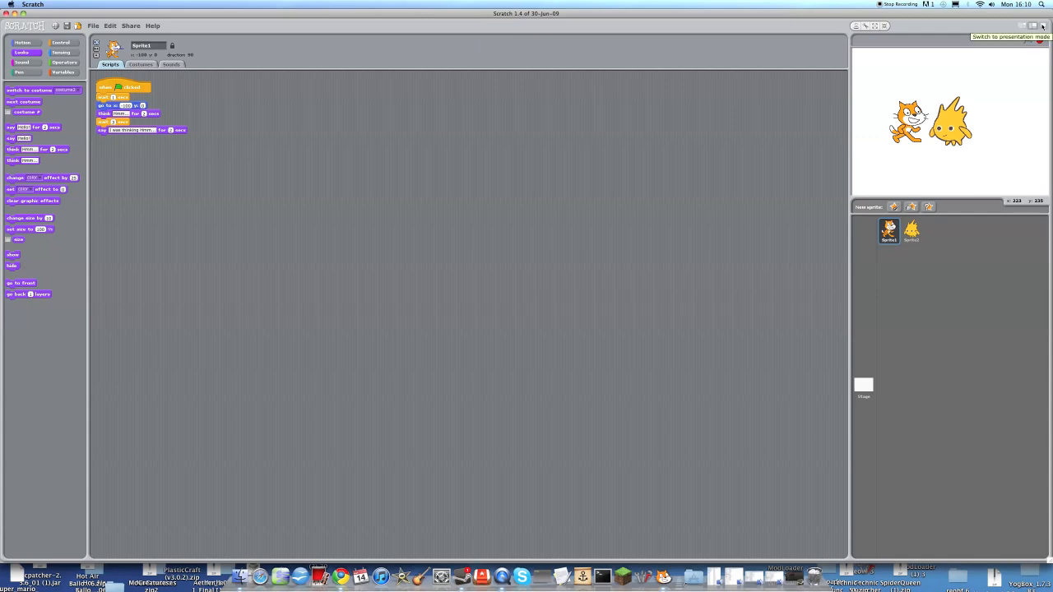
Enter presentation mode so the project plays full-screen with the cat thinking Hmm..
{"action": "left_click", "coordinate": [1042, 25]}
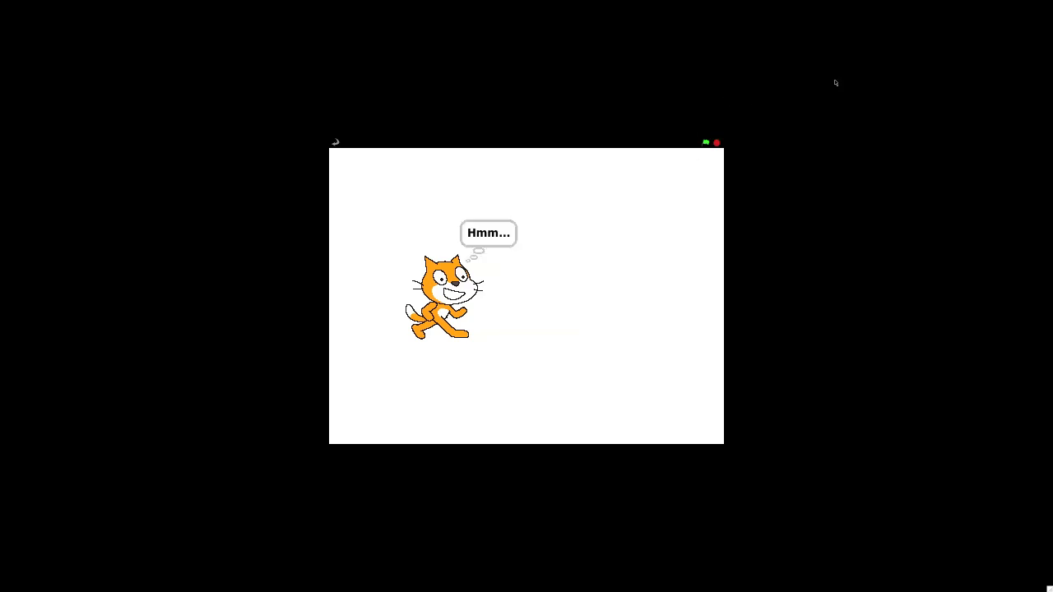